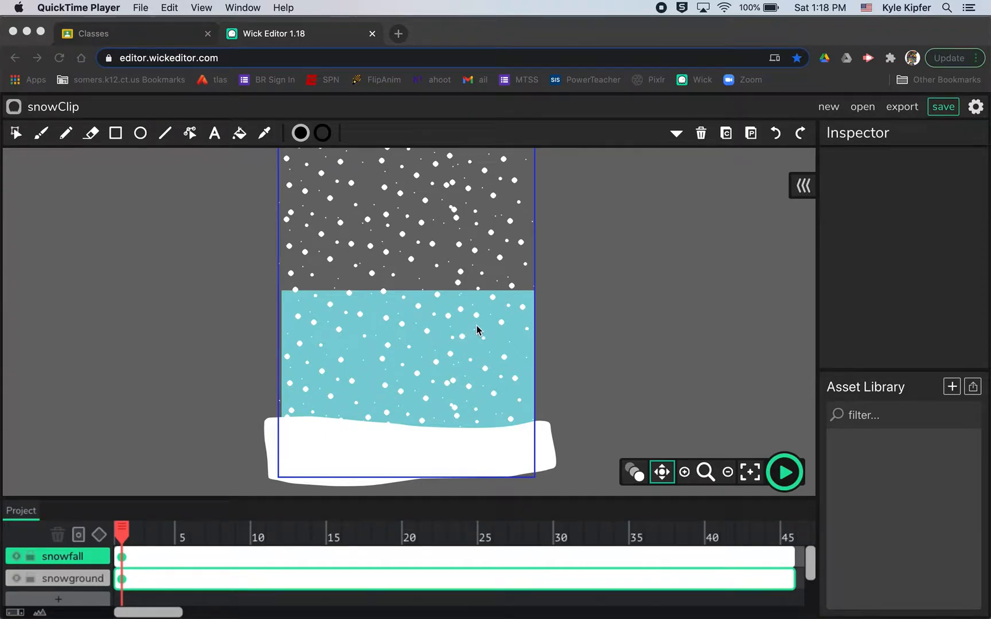
mouse_move(705, 472)
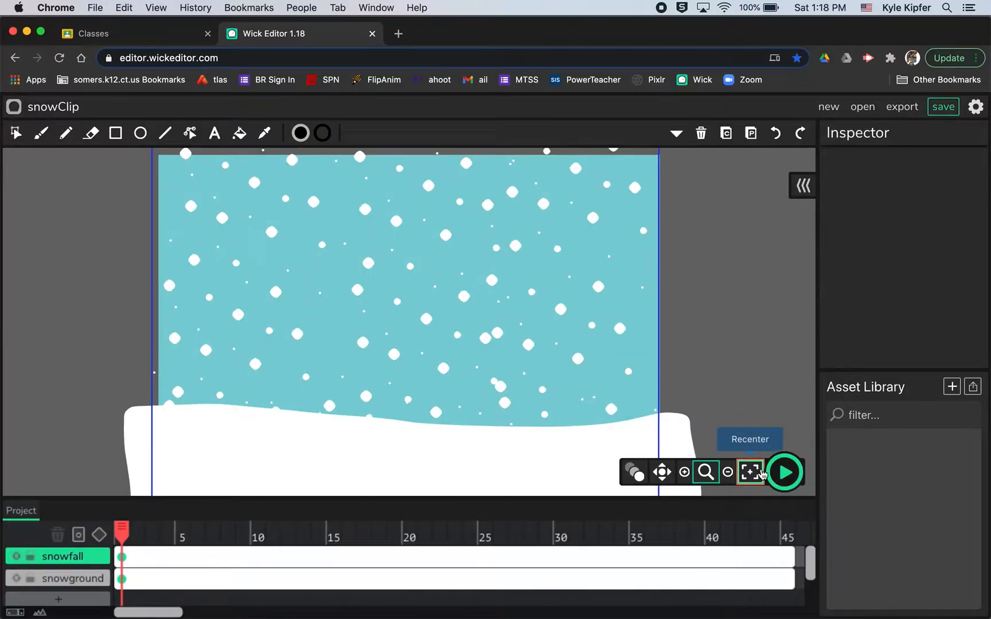
- Preview the snowClip animation, exit the clip to the project, and zoom out
click(783, 472)
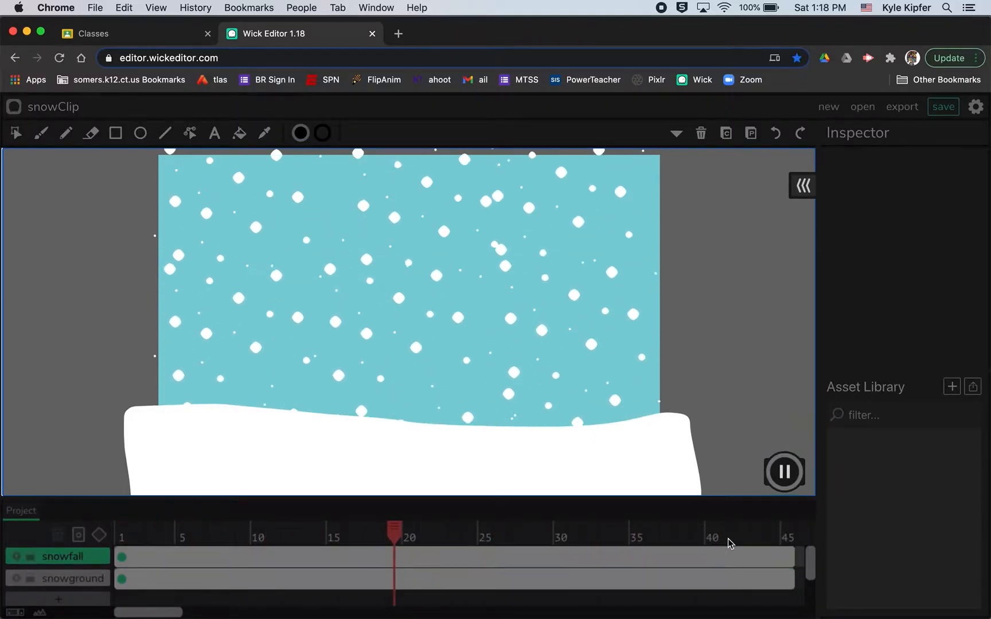
click(784, 471)
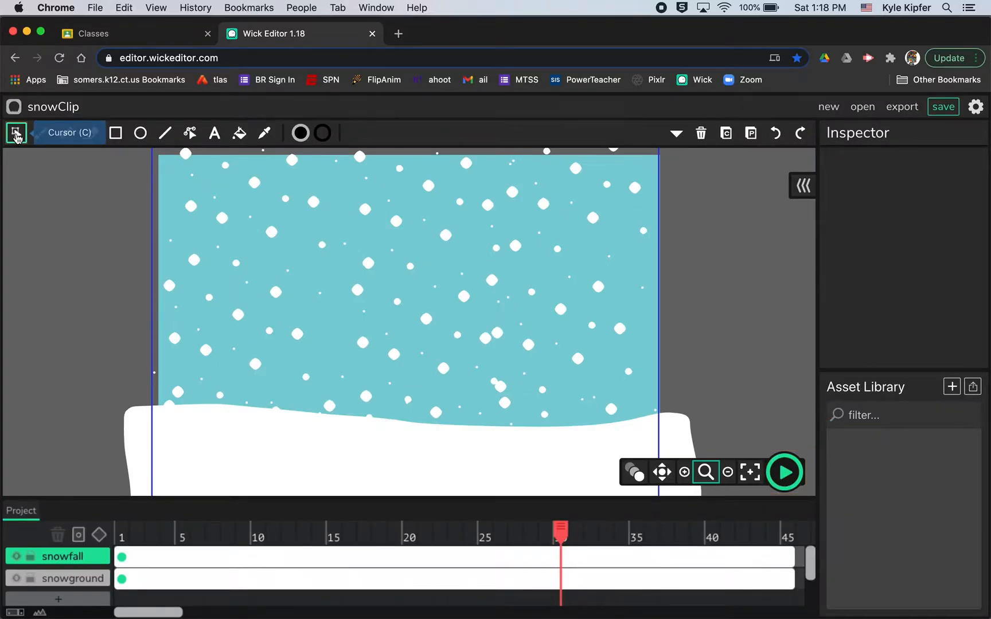
click(16, 132)
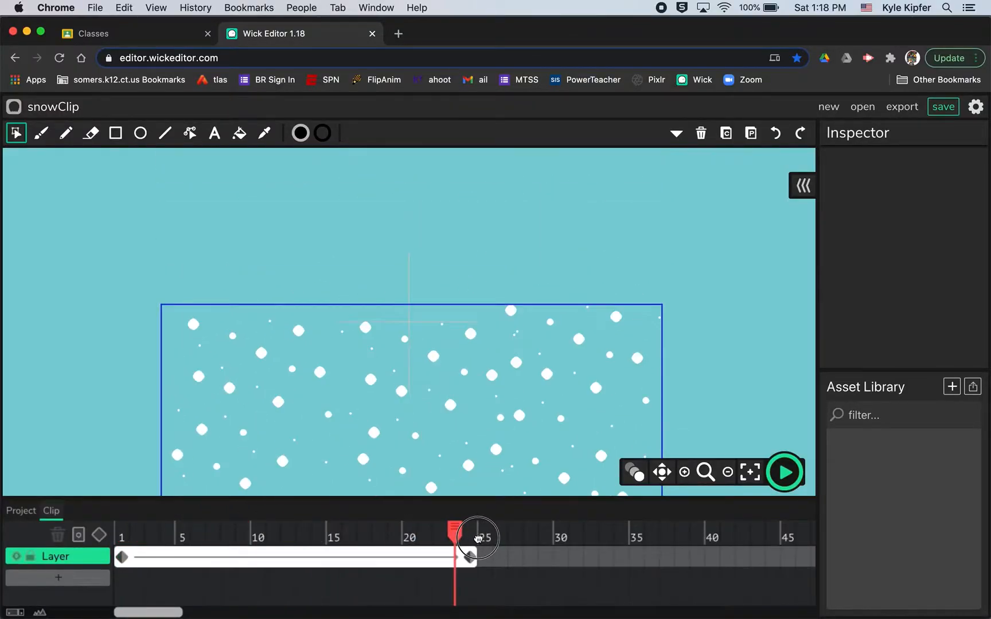
click(21, 510)
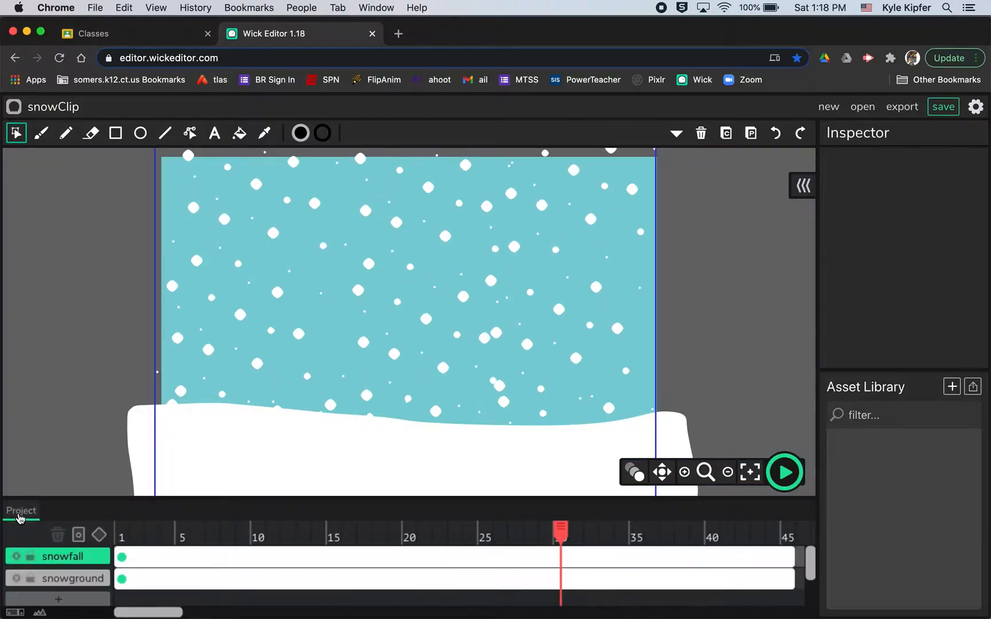
click(726, 472)
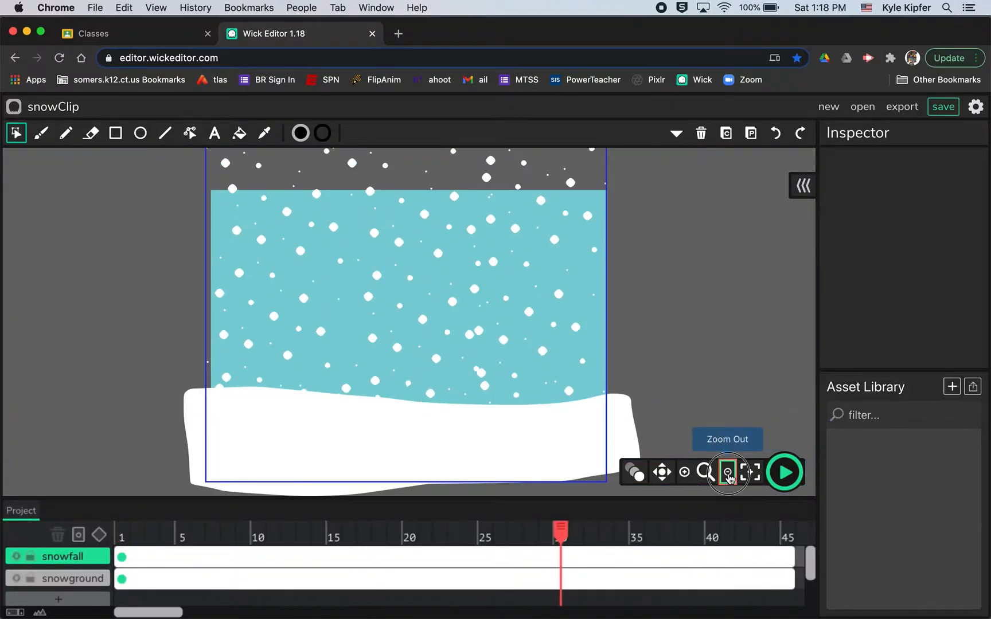
click(726, 472)
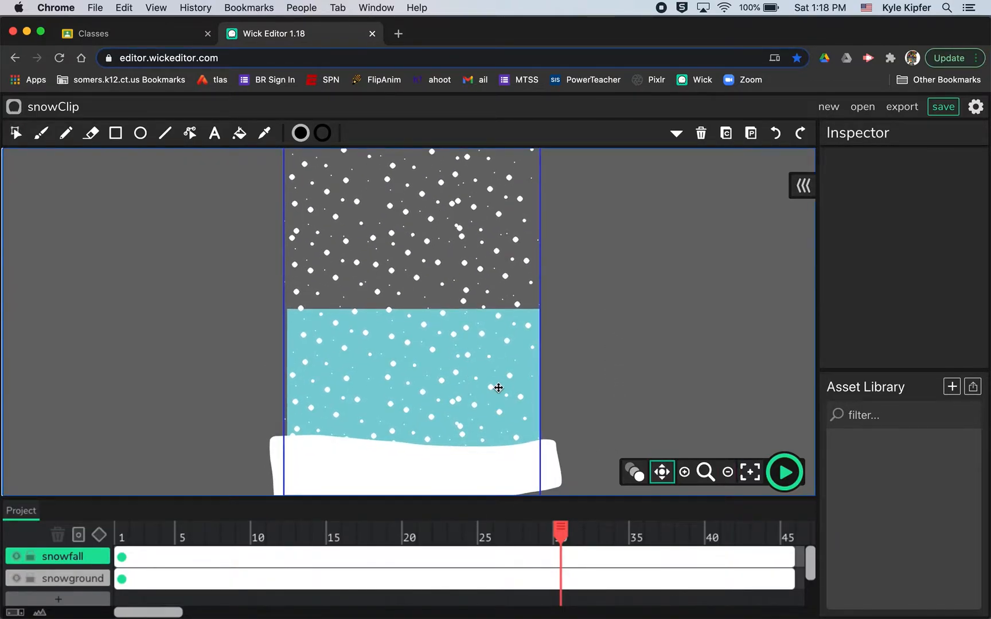
mouse_move(751, 472)
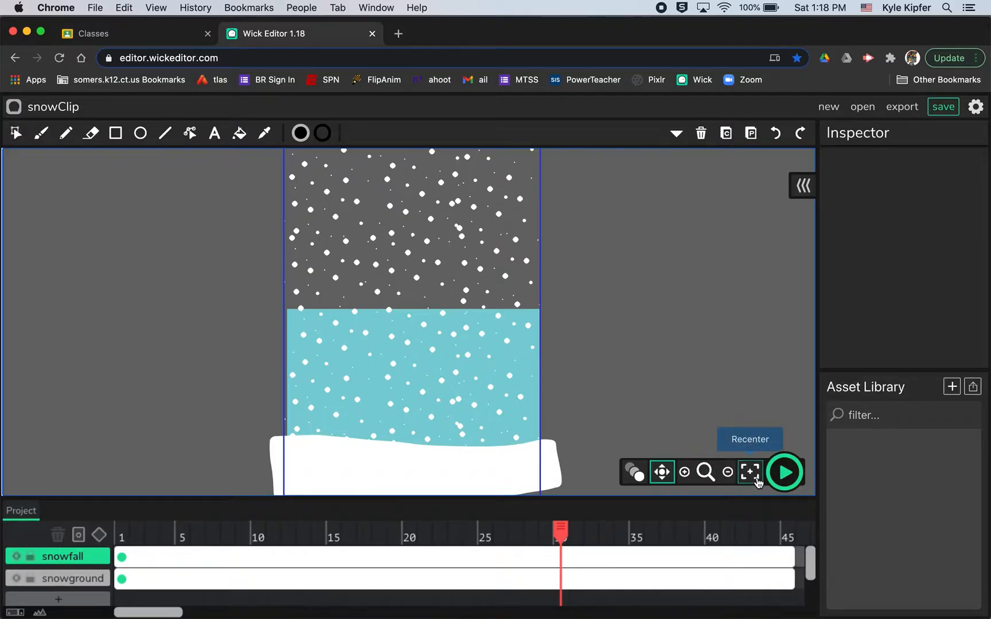
click(784, 472)
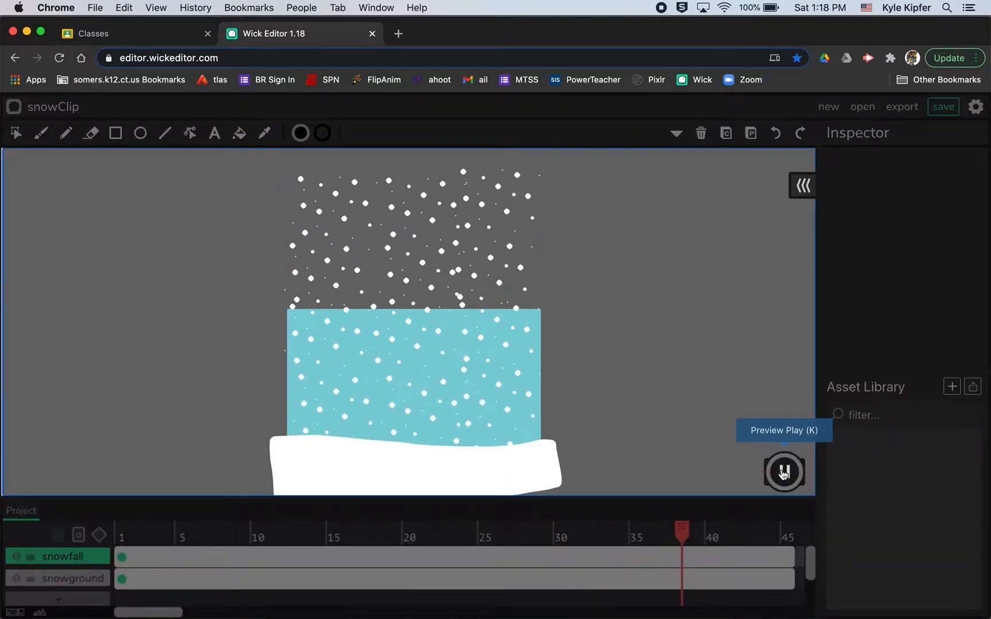
click(784, 472)
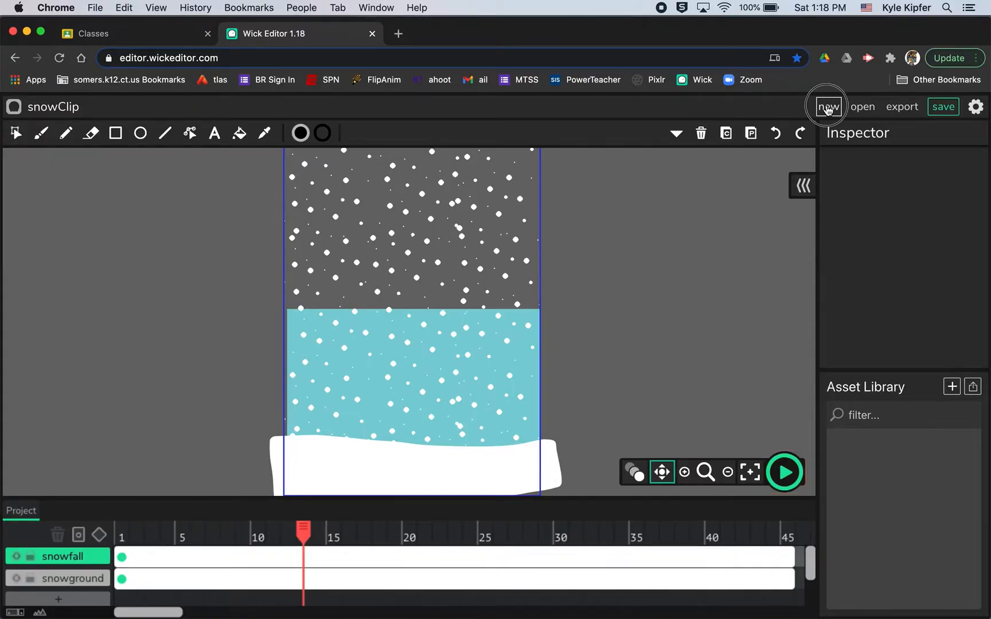
- Replace snowClip with a new blank project and zoom out on its stage
click(827, 106)
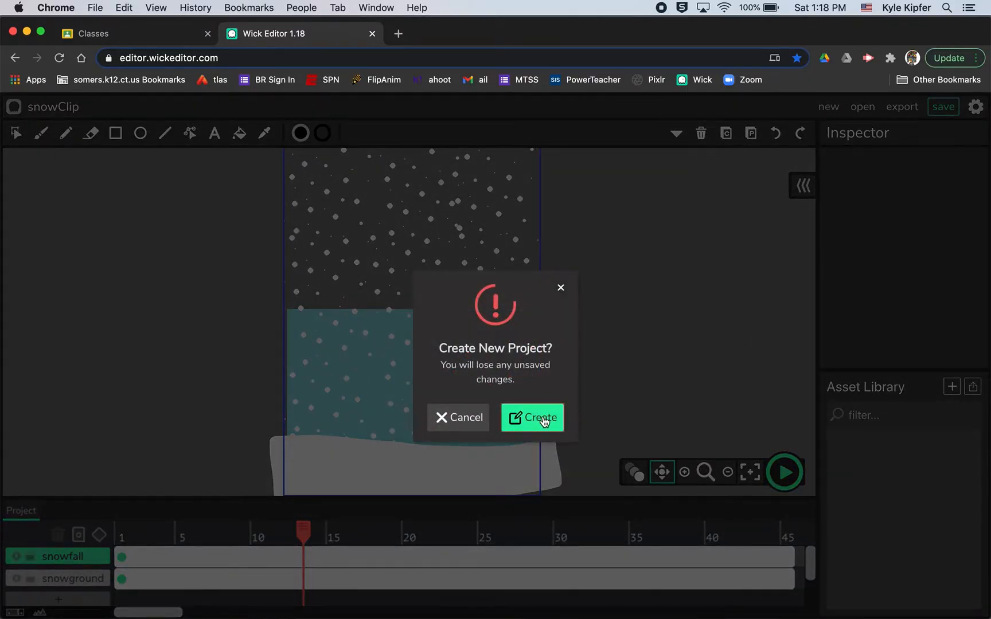
click(533, 418)
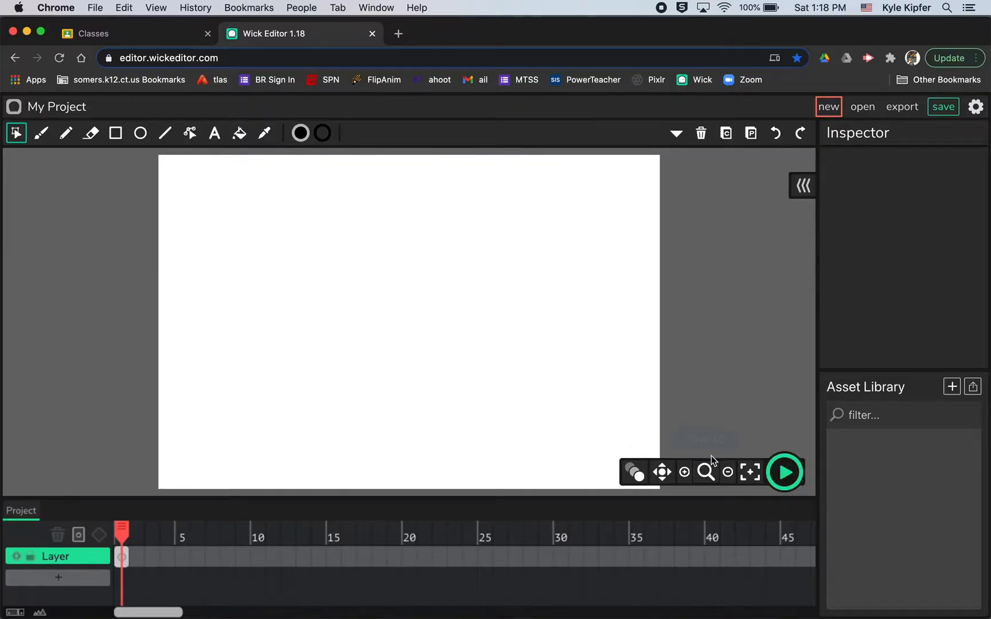
click(726, 472)
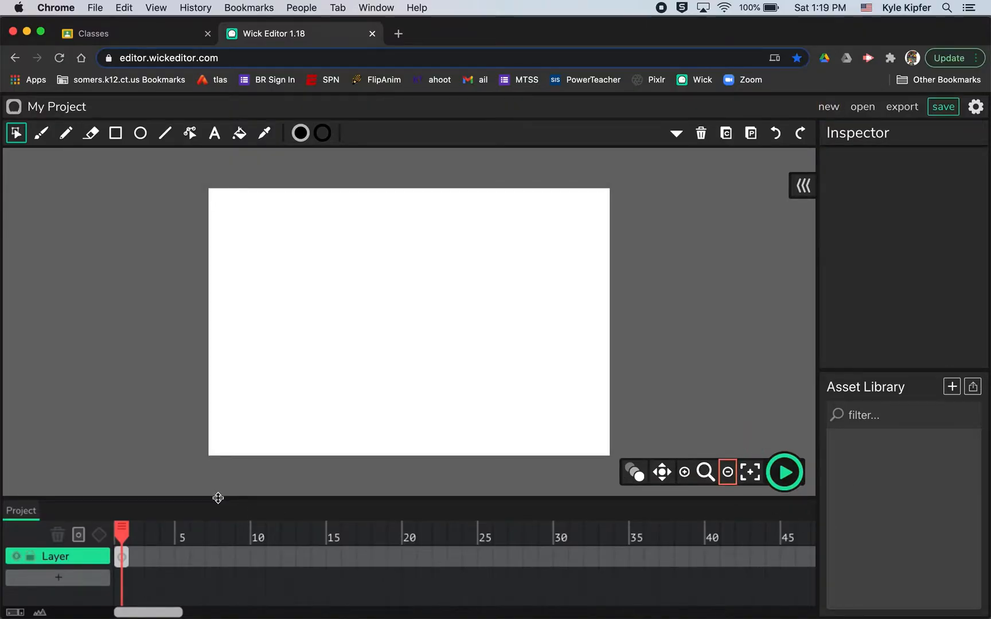
mouse_move(975, 106)
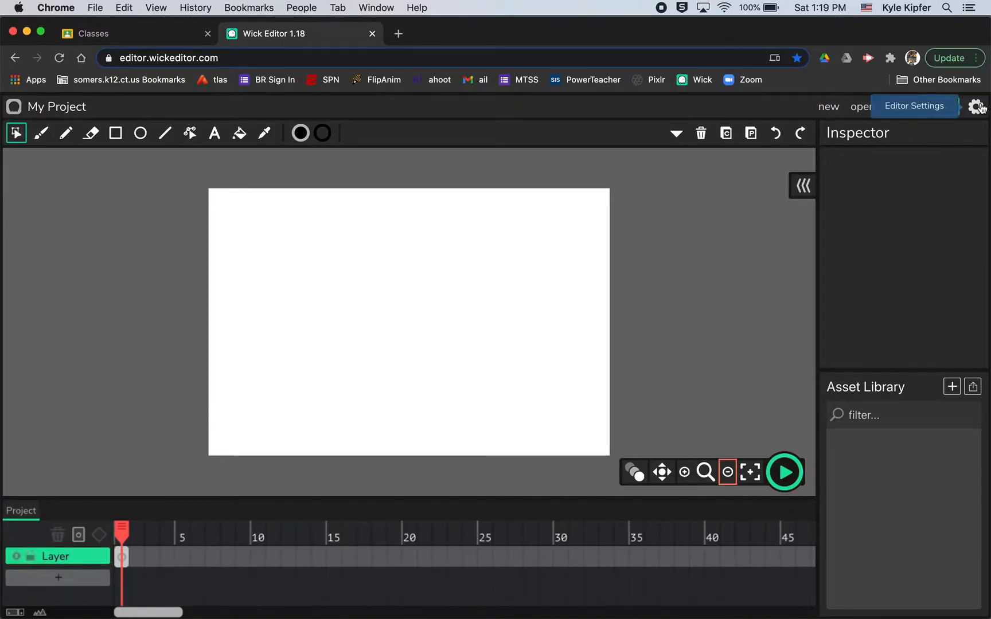
- Rename the project 'Snow' and set the stage background to light blue (8EE7EB)
click(977, 106)
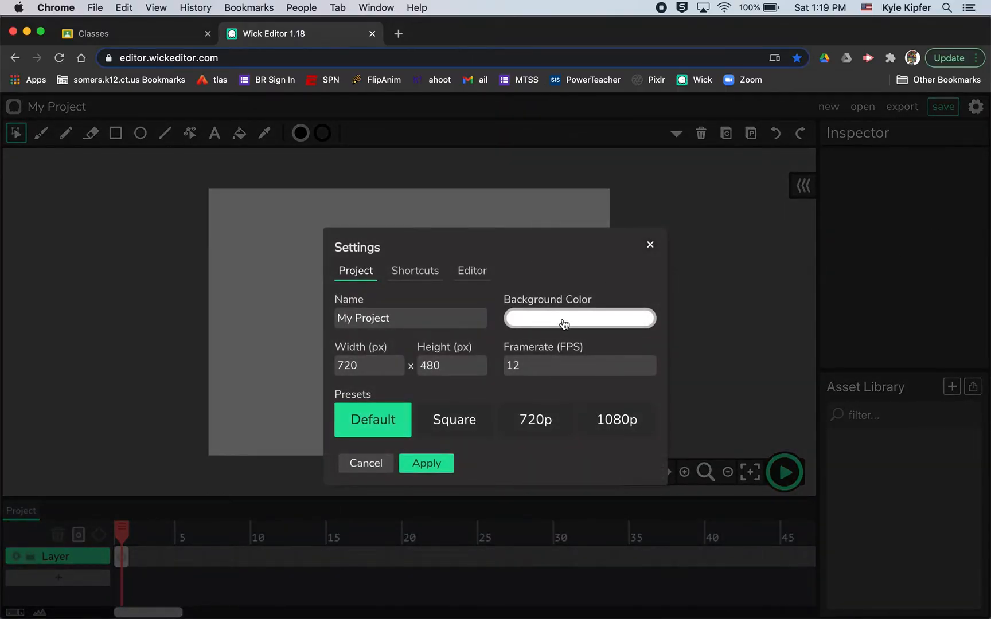
click(578, 318)
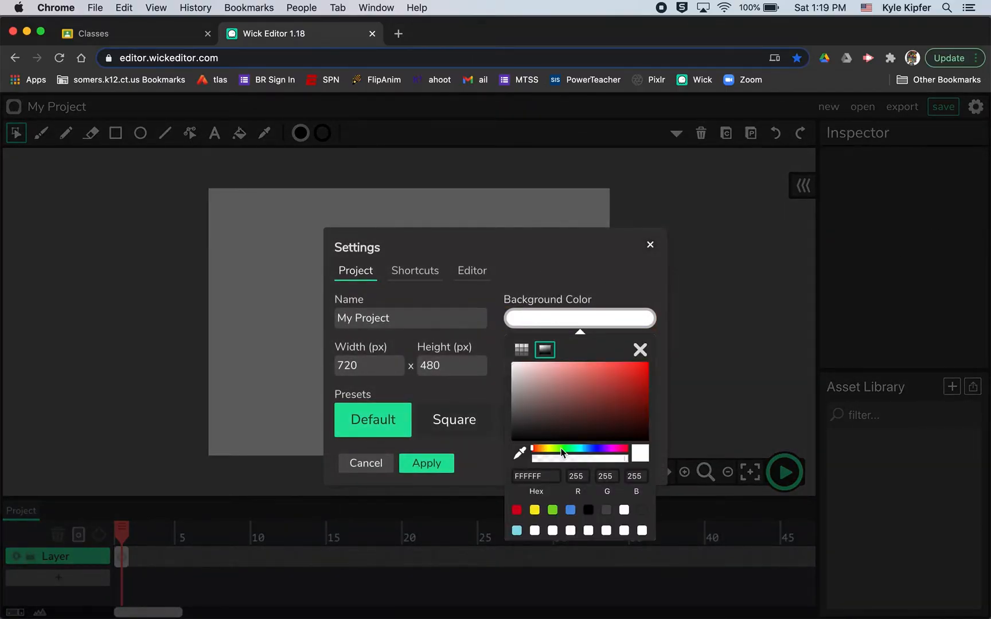
click(563, 449)
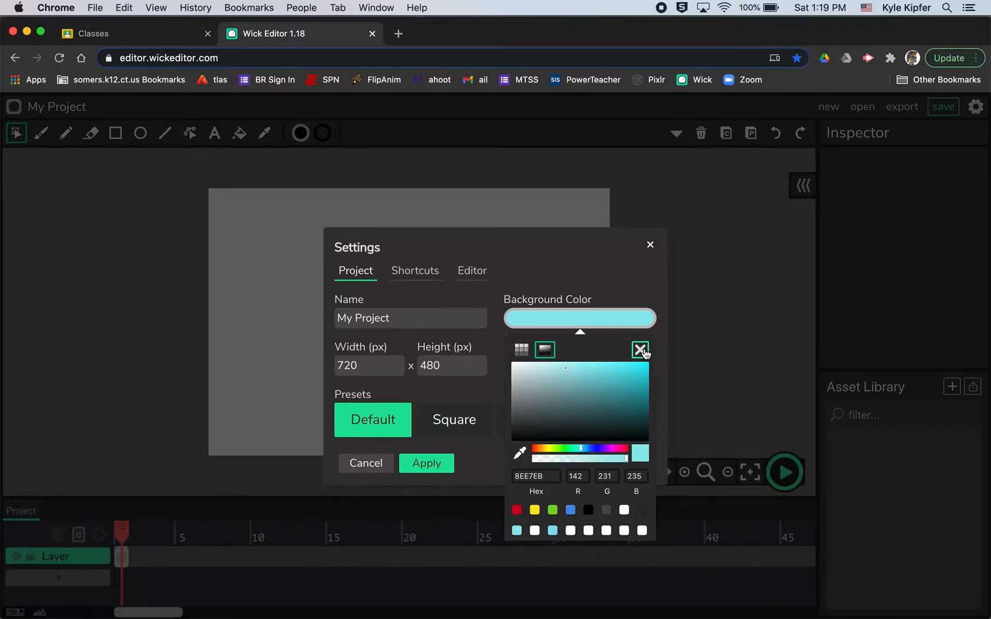
click(640, 351)
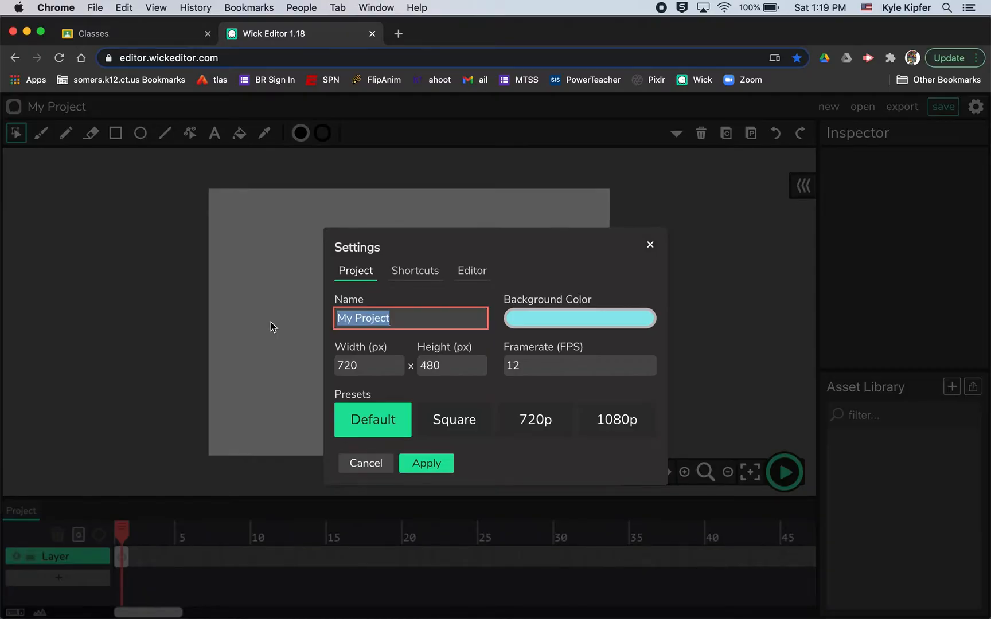
text(Snow)
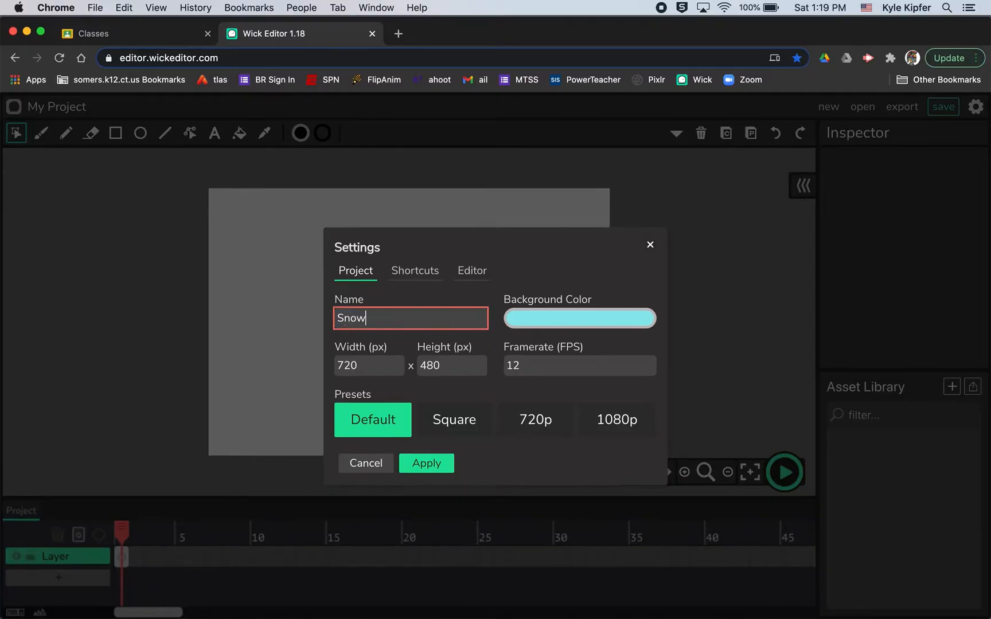
click(426, 463)
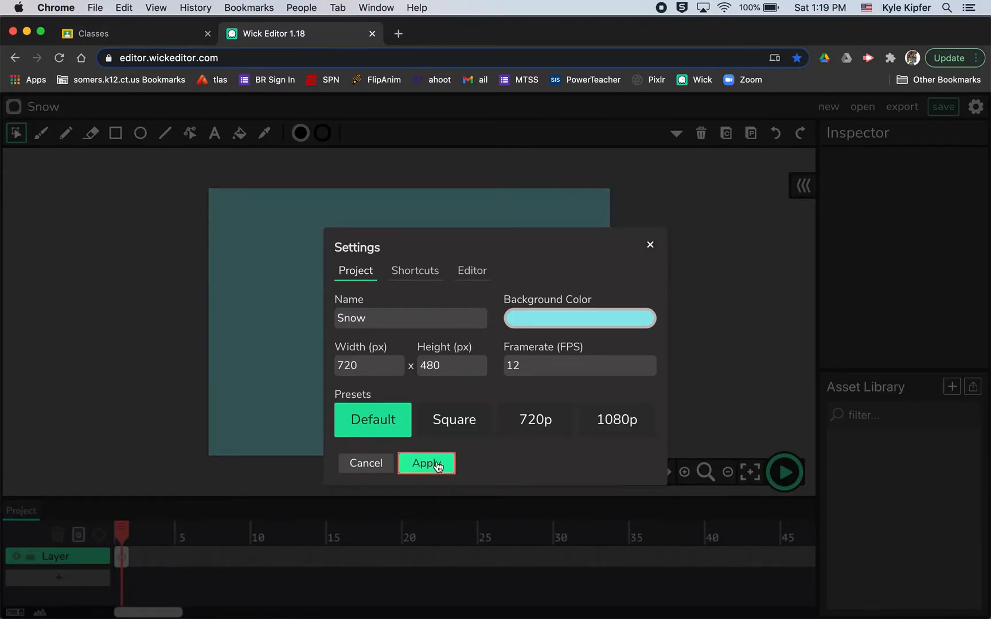
click(426, 463)
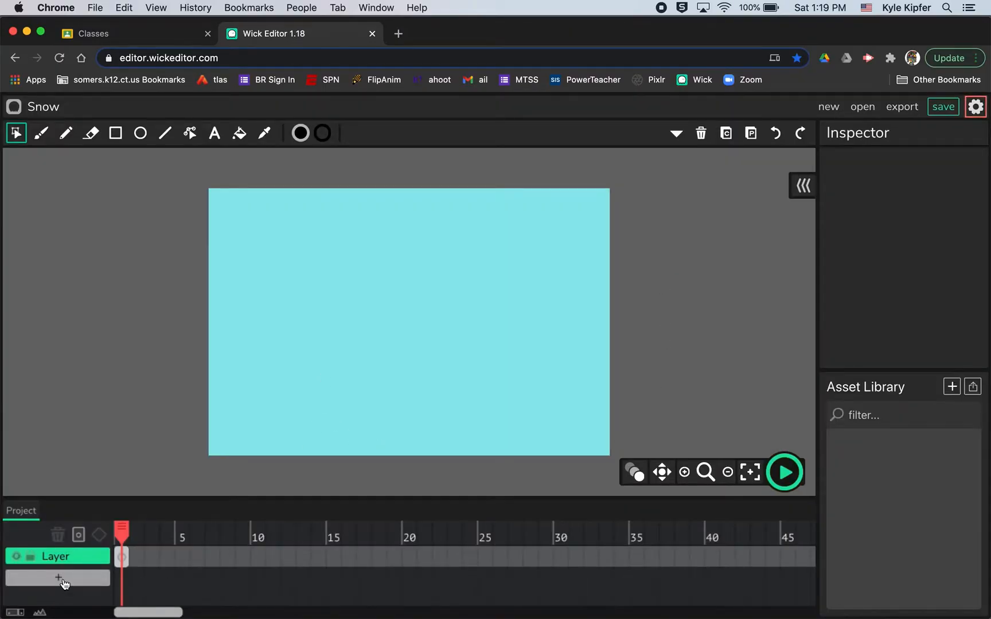
- Add Layer 2 to the timeline and name the top layer 'snow'
click(57, 578)
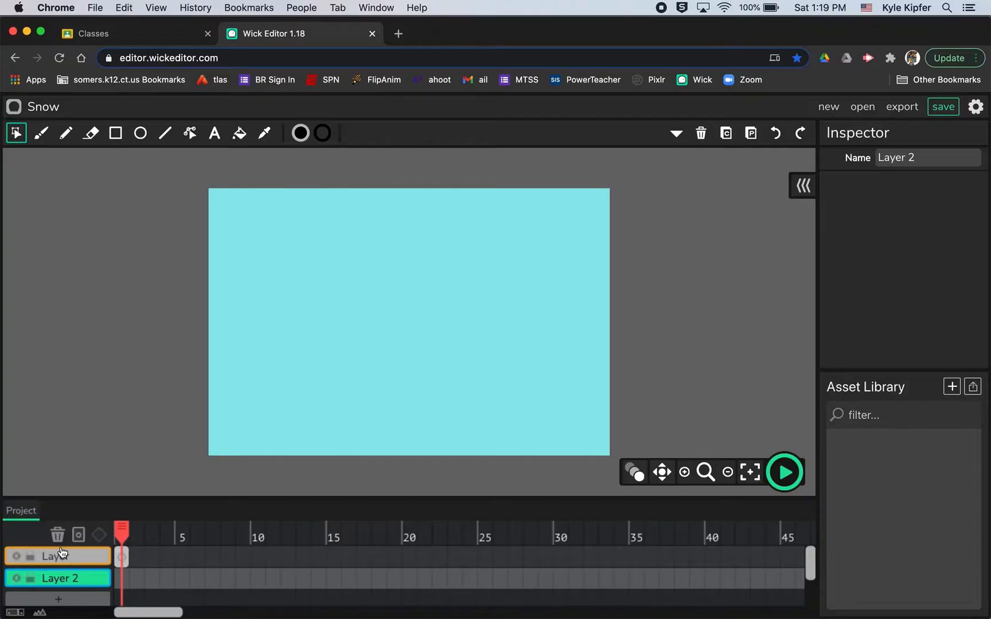
click(121, 577)
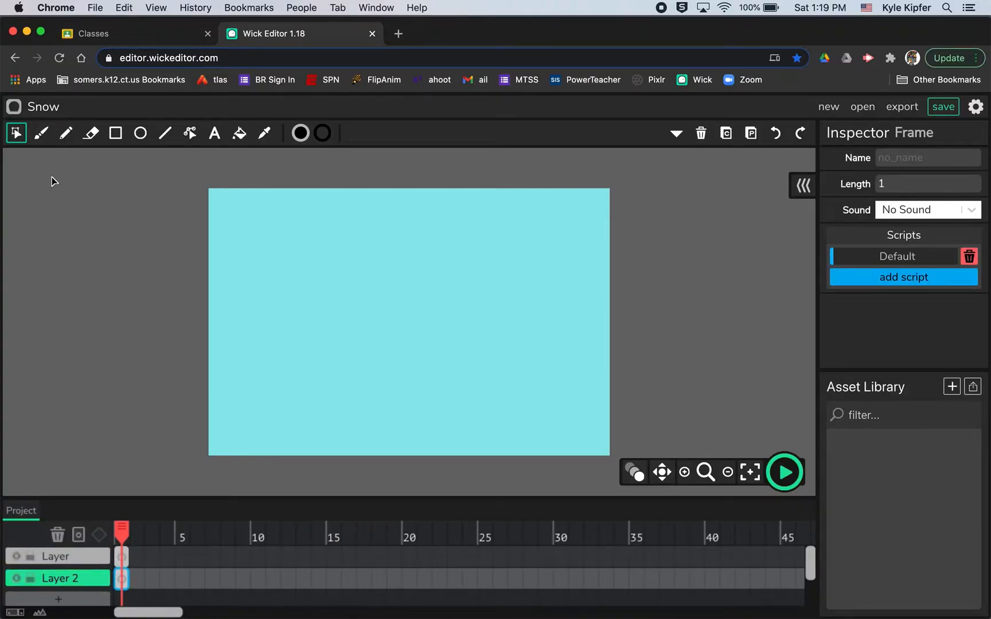
click(57, 578)
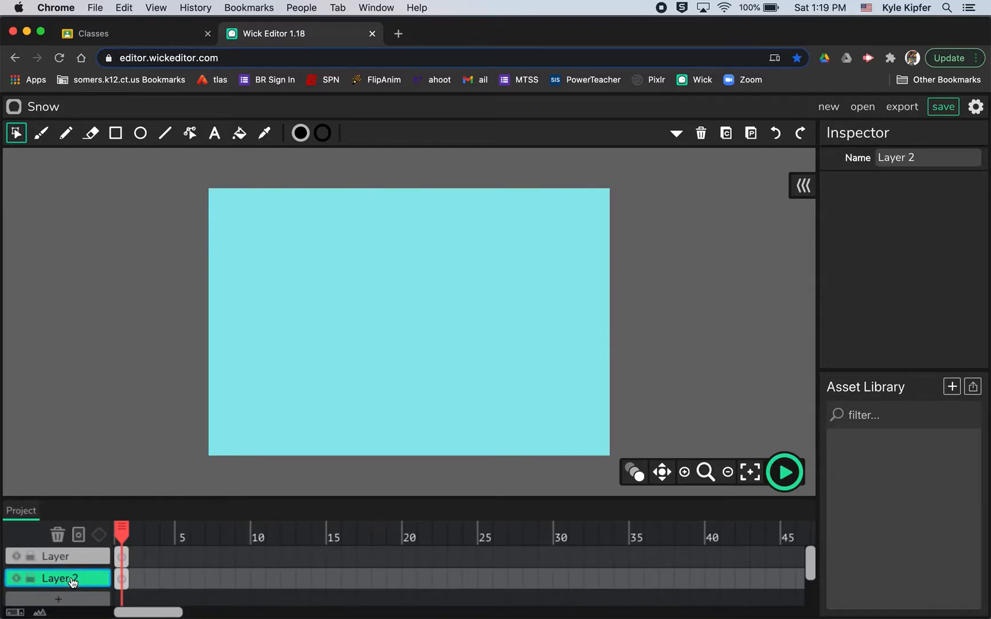
click(57, 556)
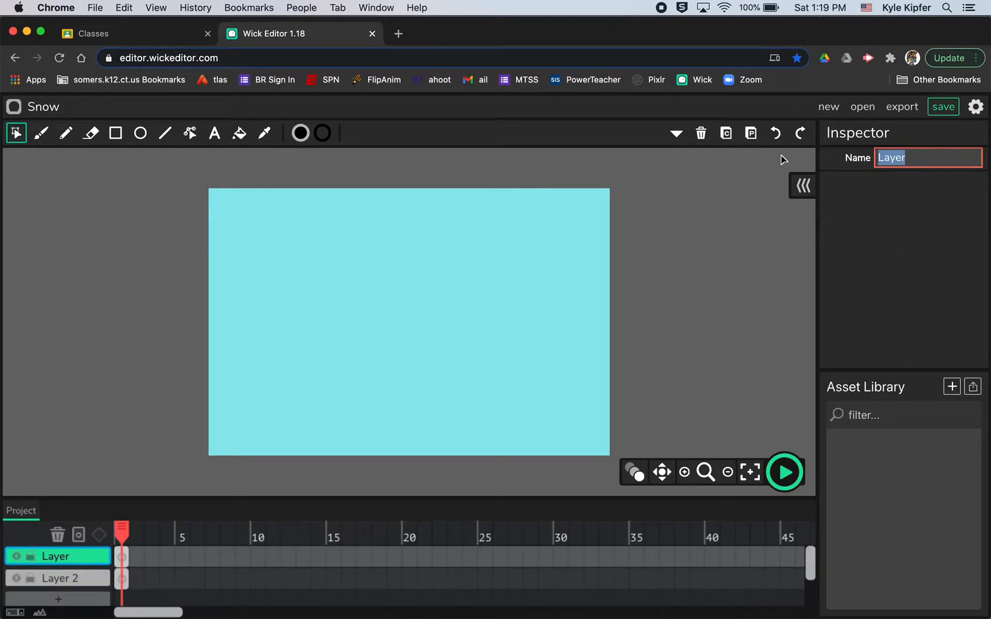
text(snow)
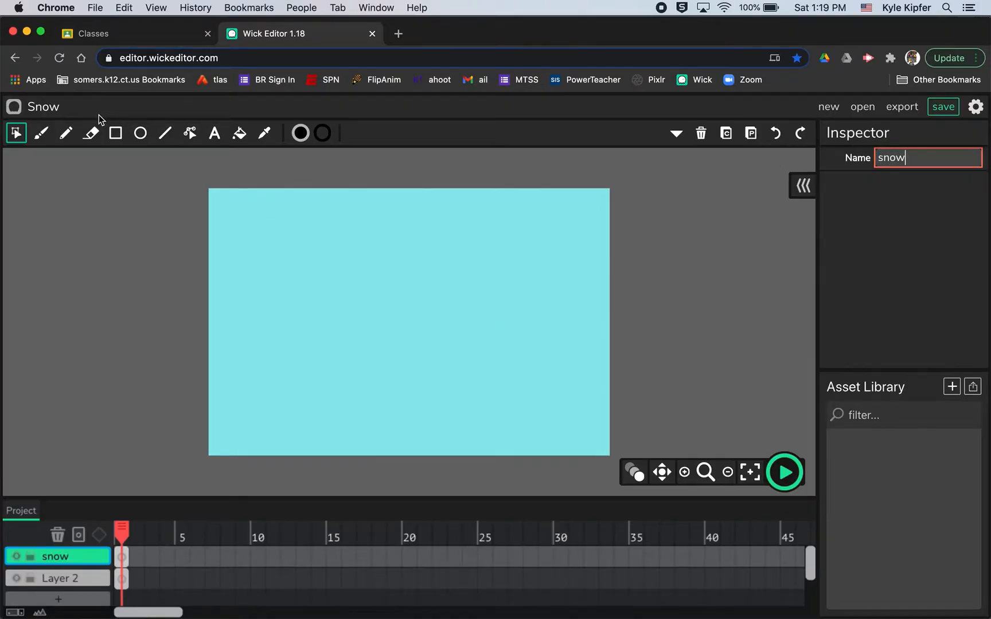
- Brush white snowflake dots across the upper-left stage, shrinking the brush to sizes 7 and 4
click(39, 133)
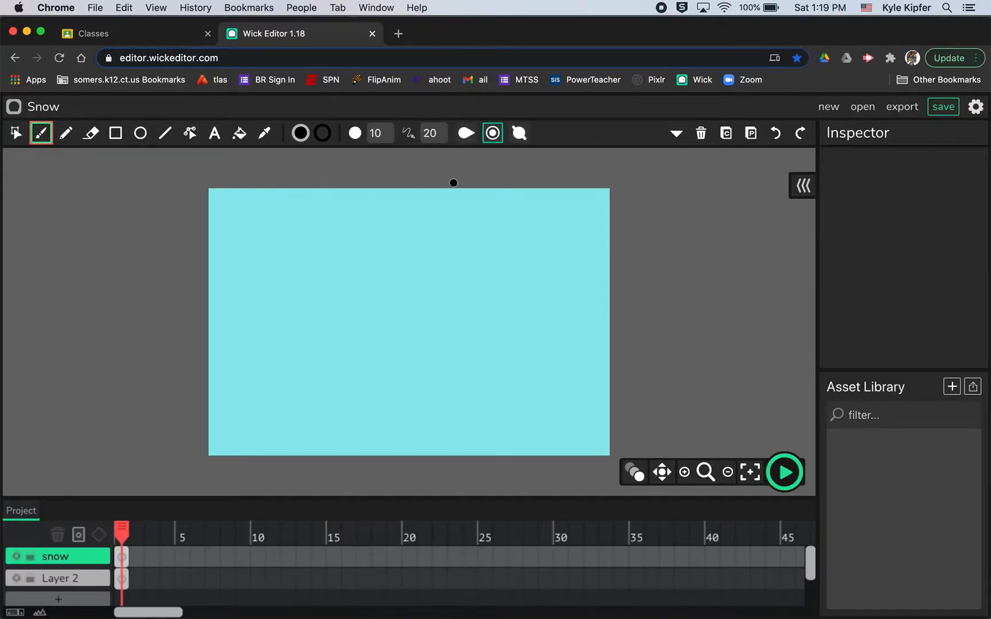
click(241, 247)
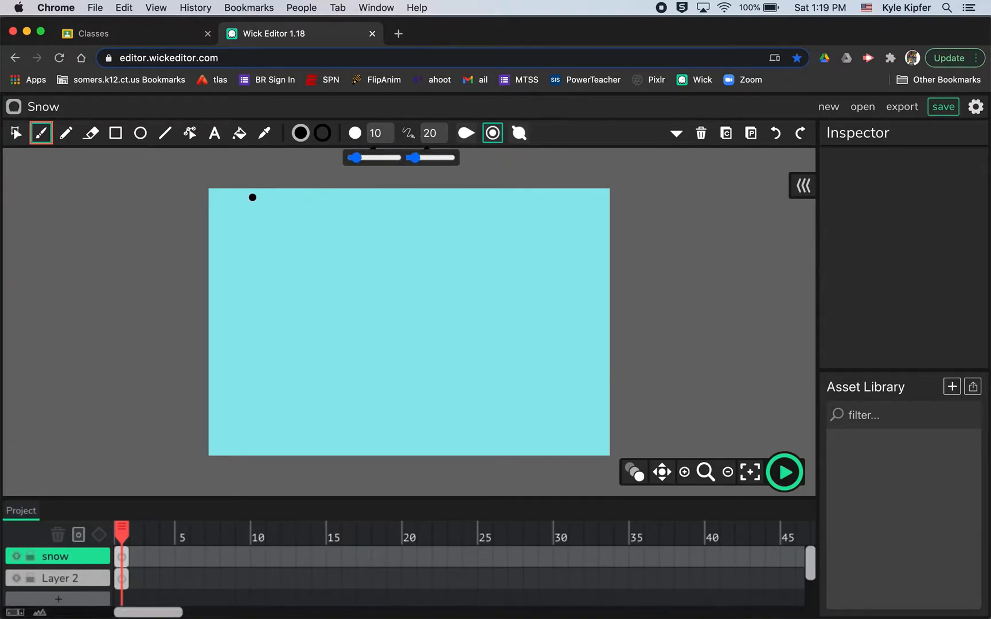
click(417, 228)
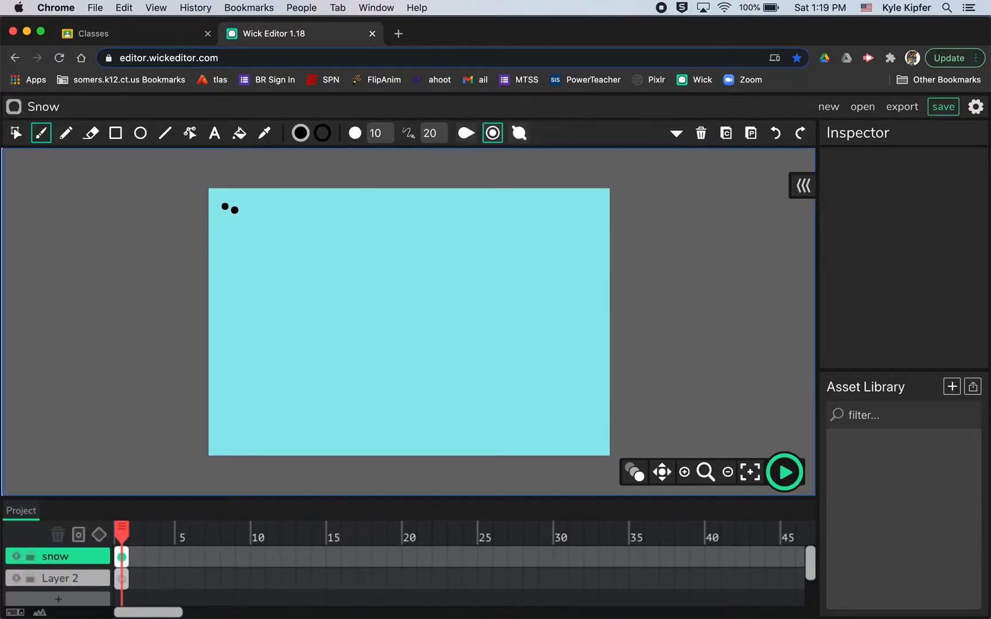
mouse_move(299, 133)
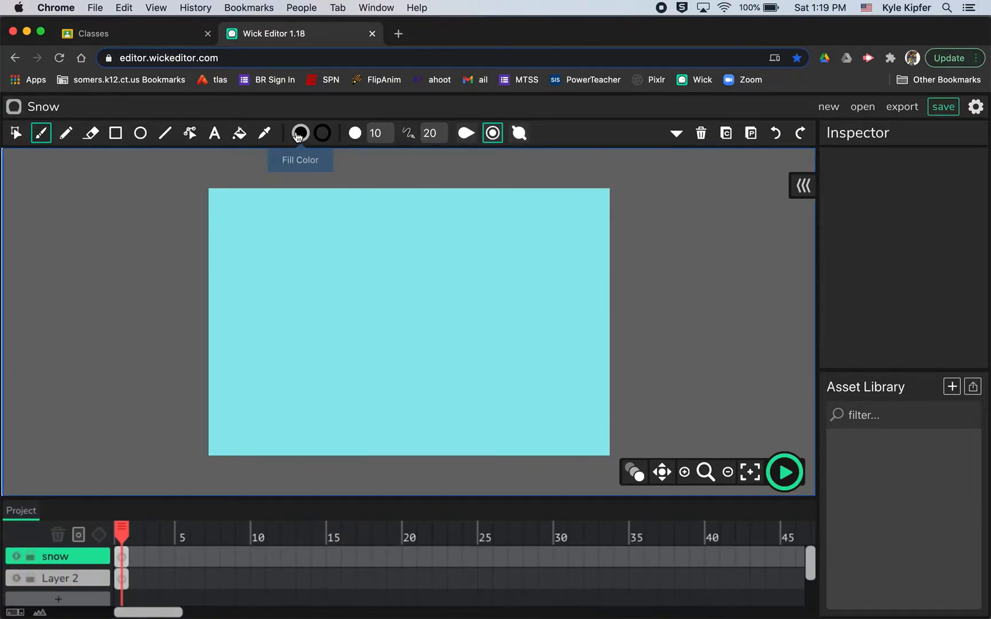
click(299, 134)
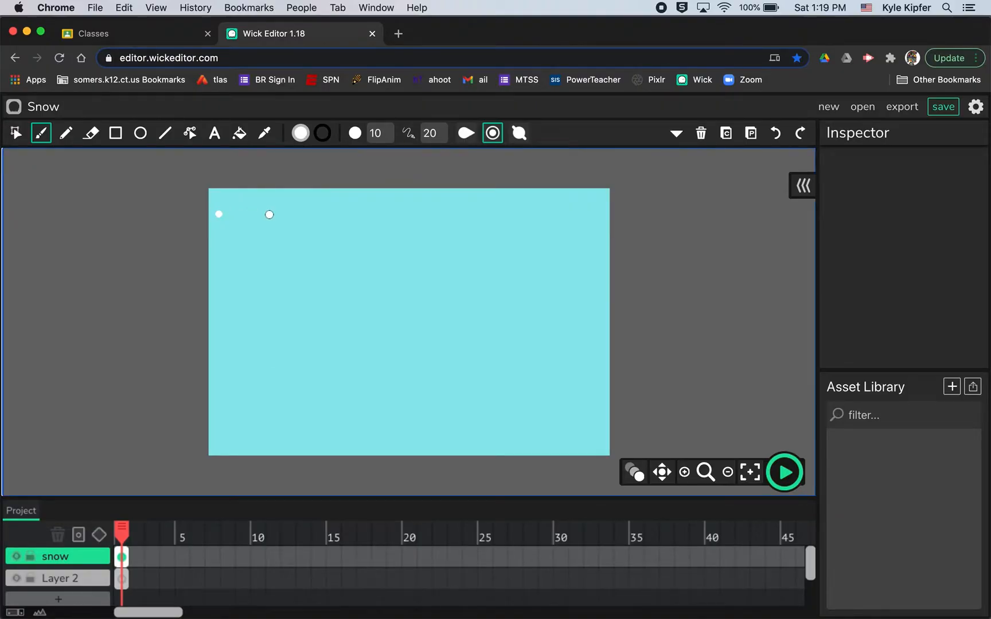
click(241, 277)
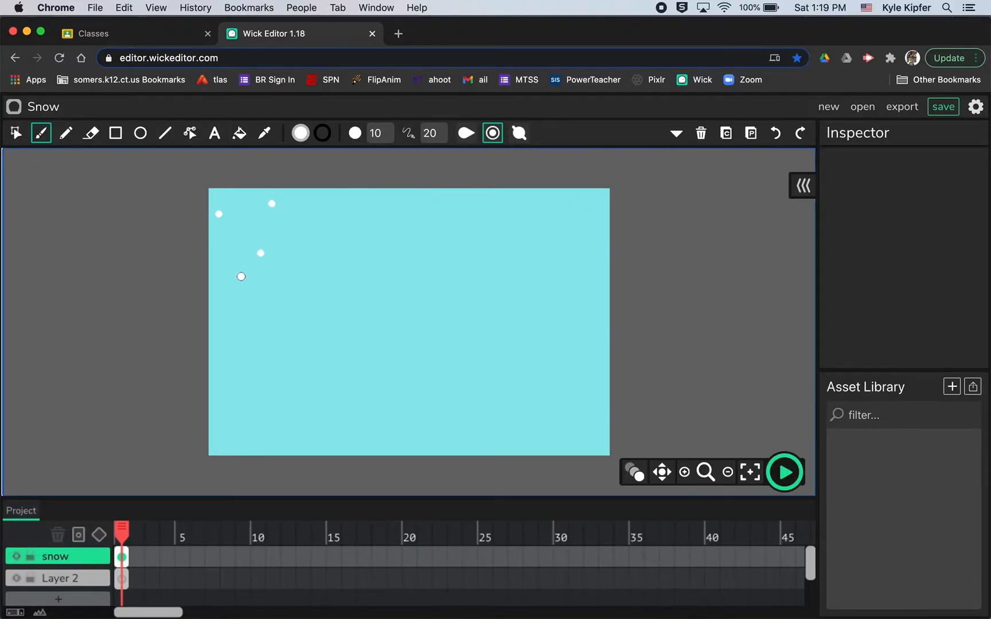
click(303, 277)
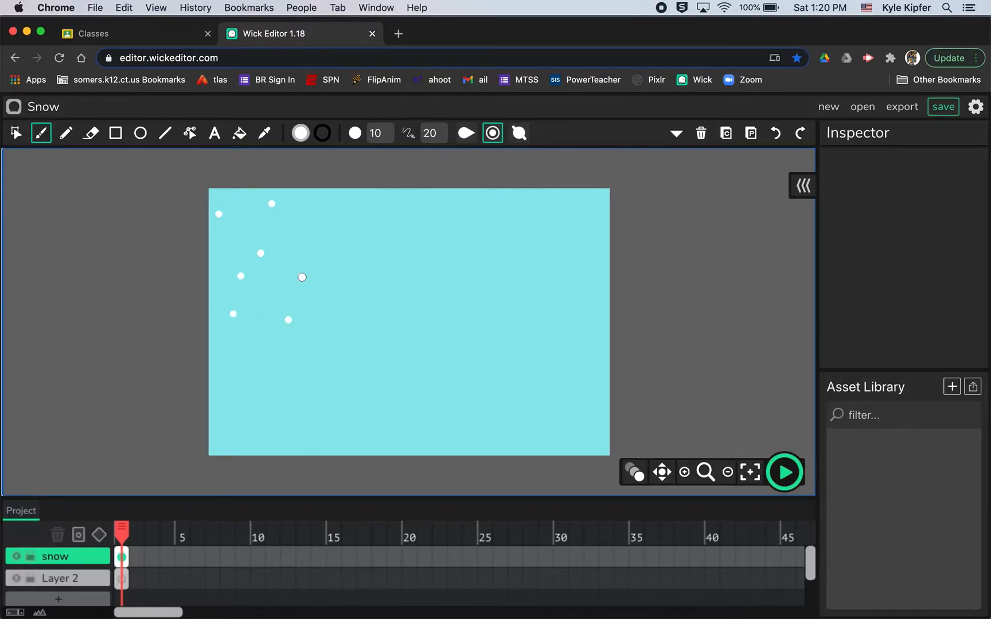
click(382, 228)
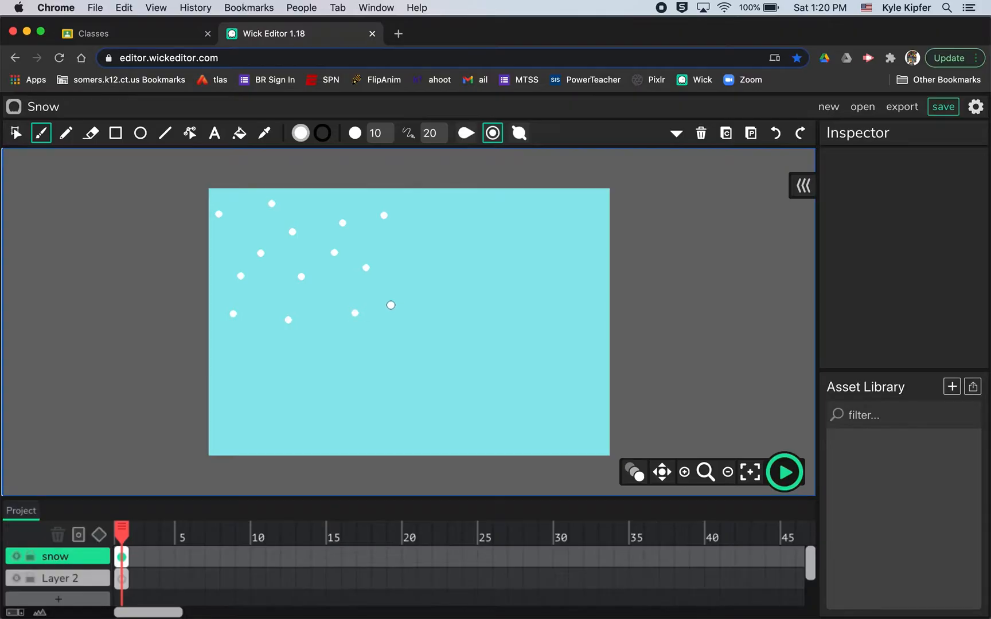
click(377, 132)
text(7)
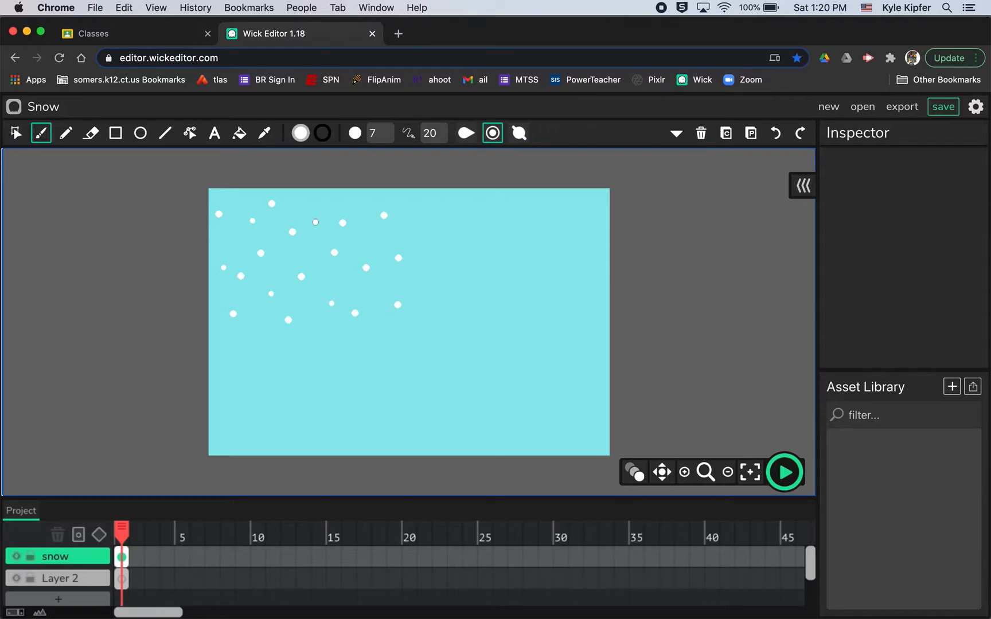
click(379, 132)
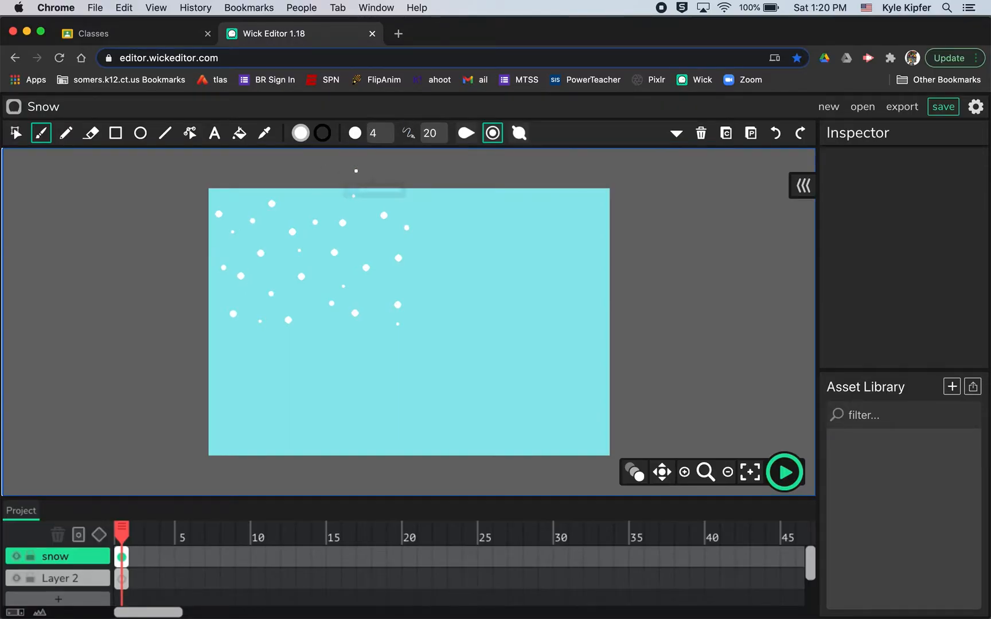
- Duplicate the snowflakes to the right, then duplicate both sets into the lower half
click(16, 133)
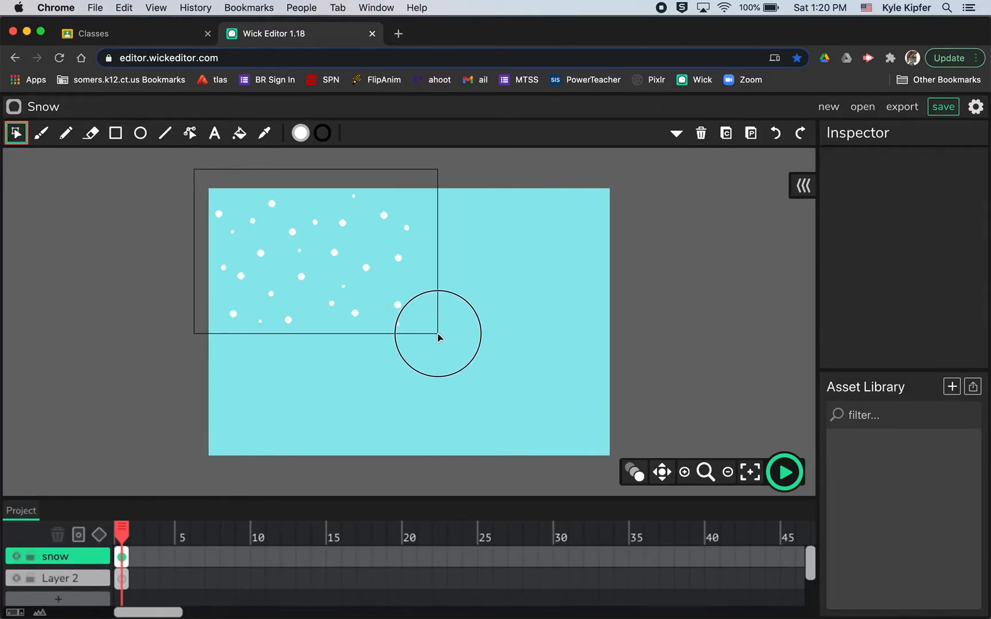
click(316, 252)
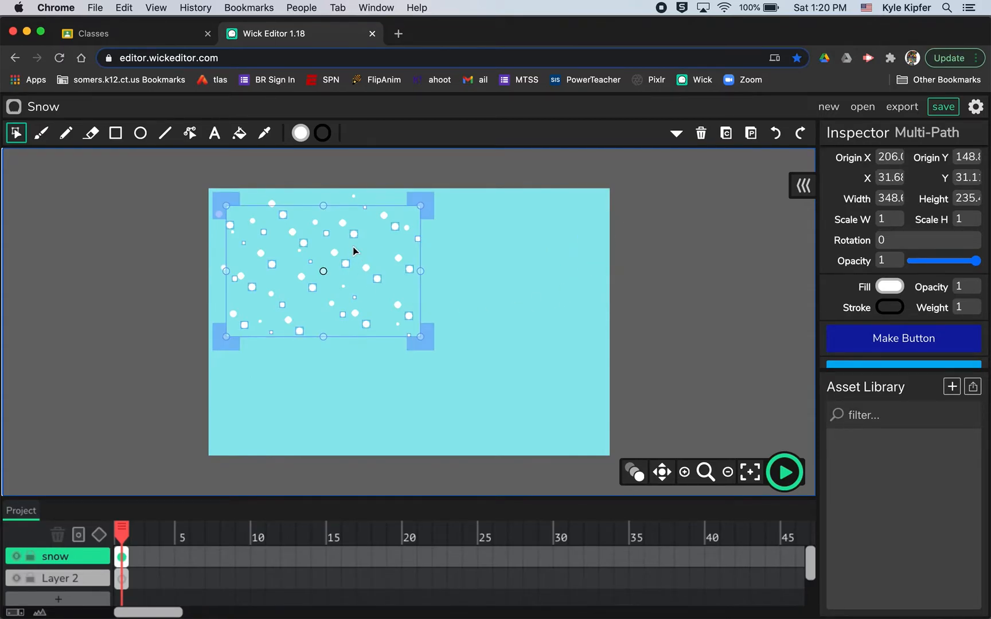
mouse_move(284, 220)
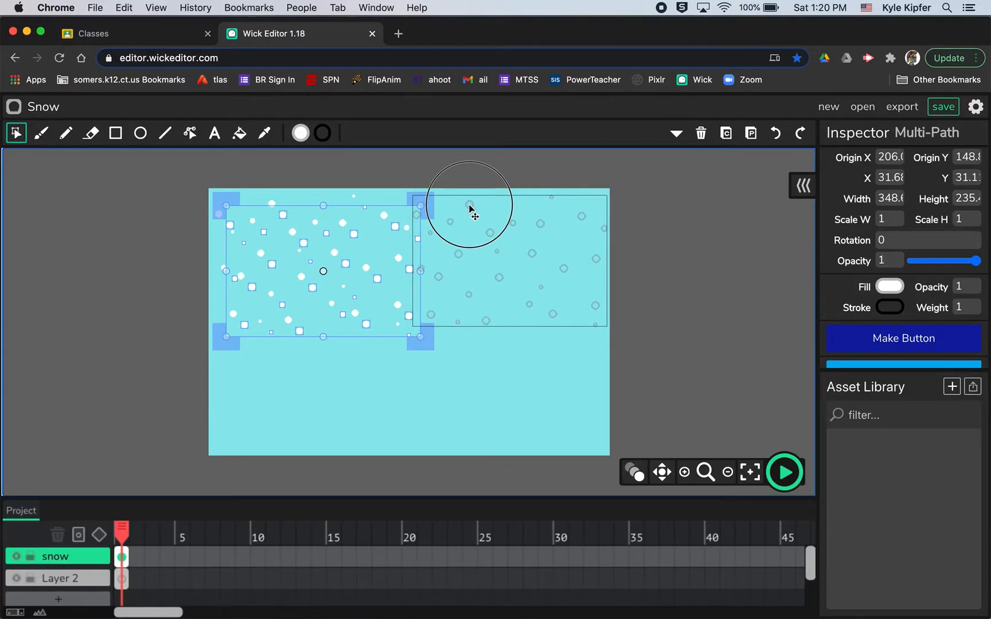
click(673, 268)
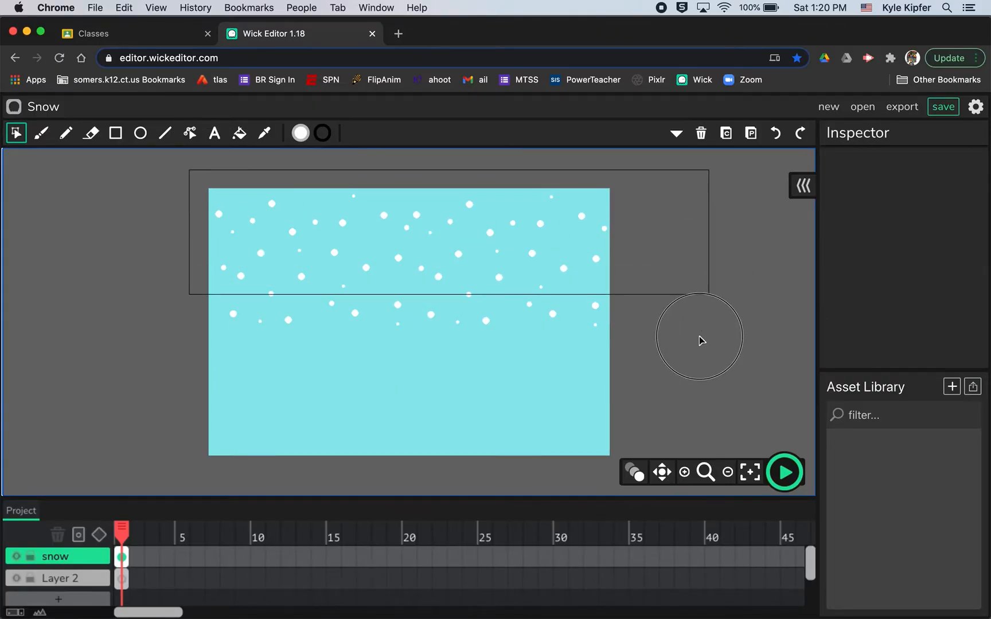
click(409, 259)
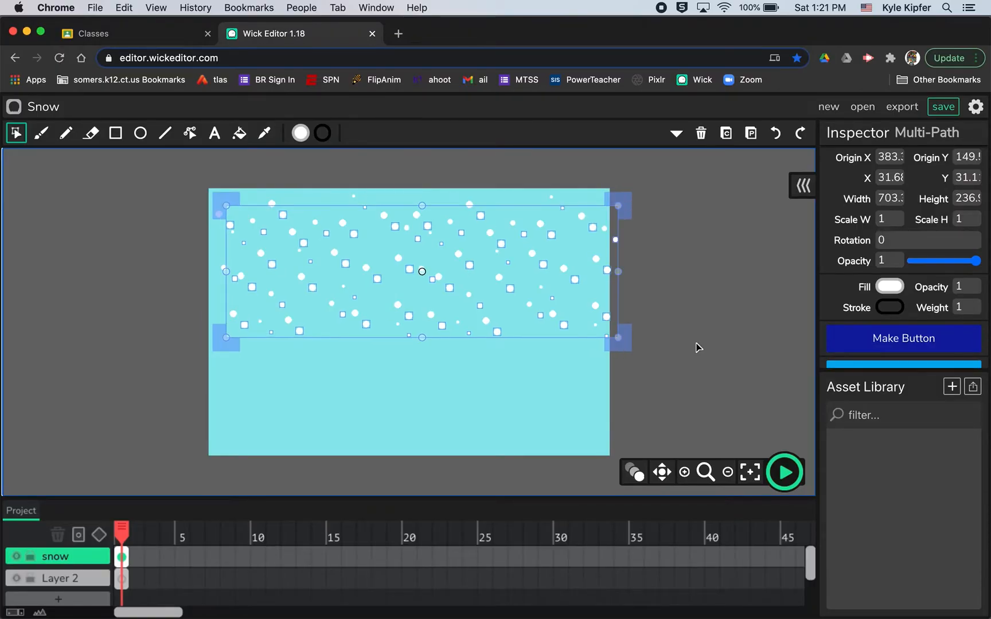
mouse_move(365, 332)
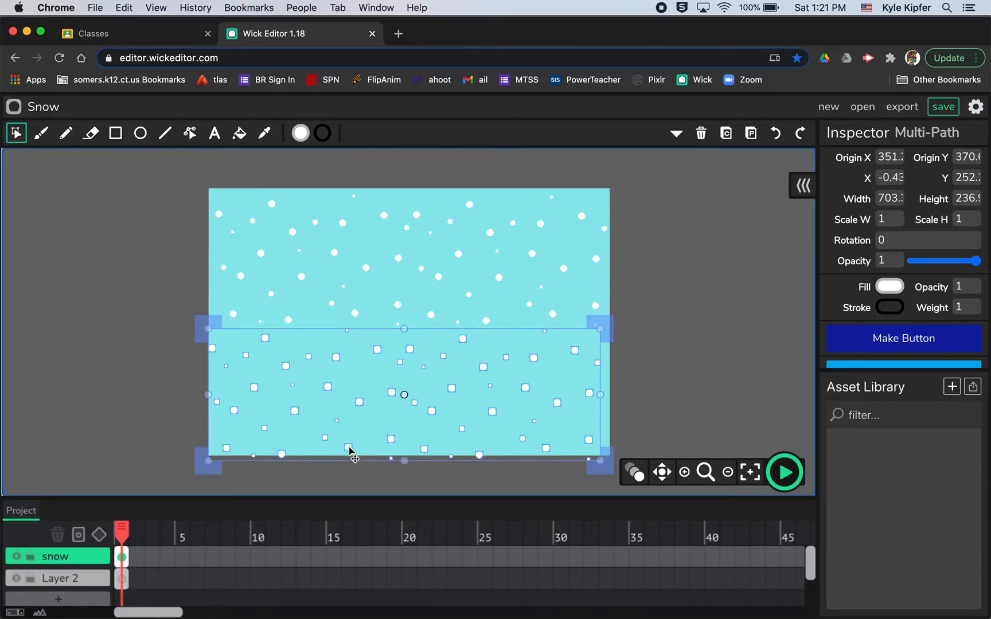
click(644, 258)
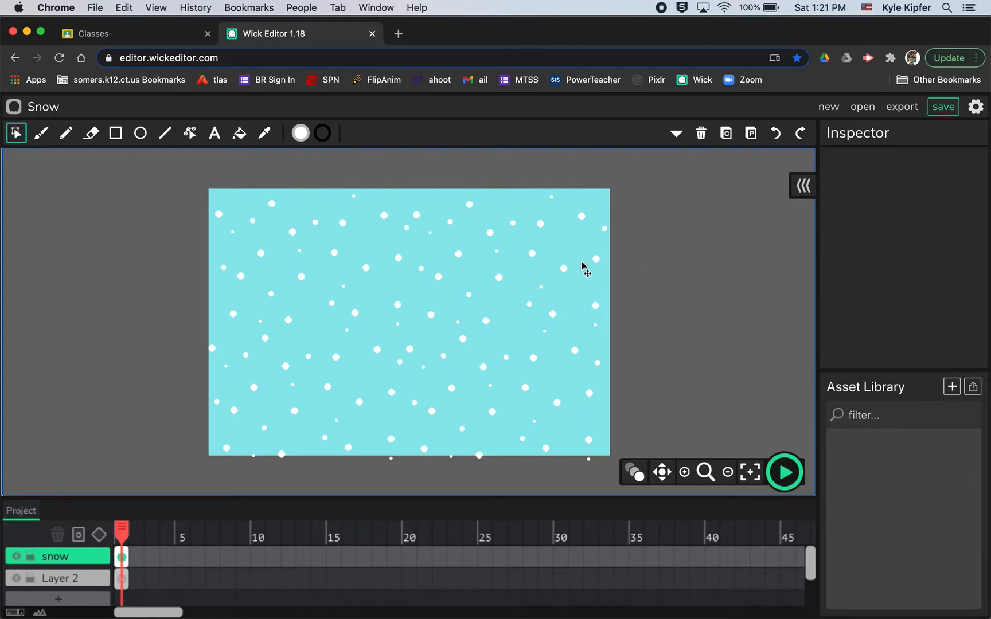
mouse_move(483, 244)
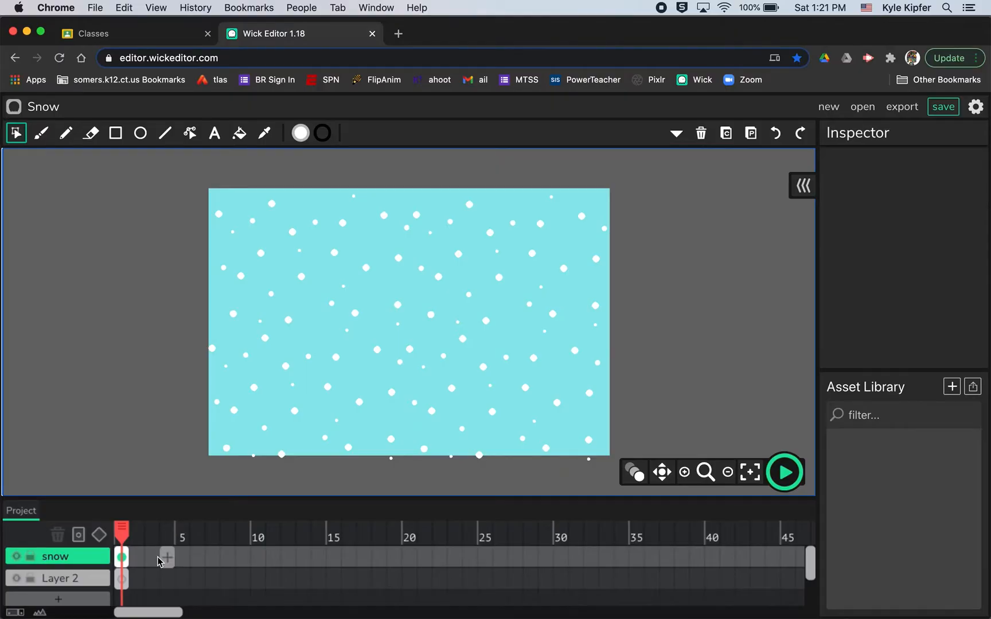
mouse_move(723, 391)
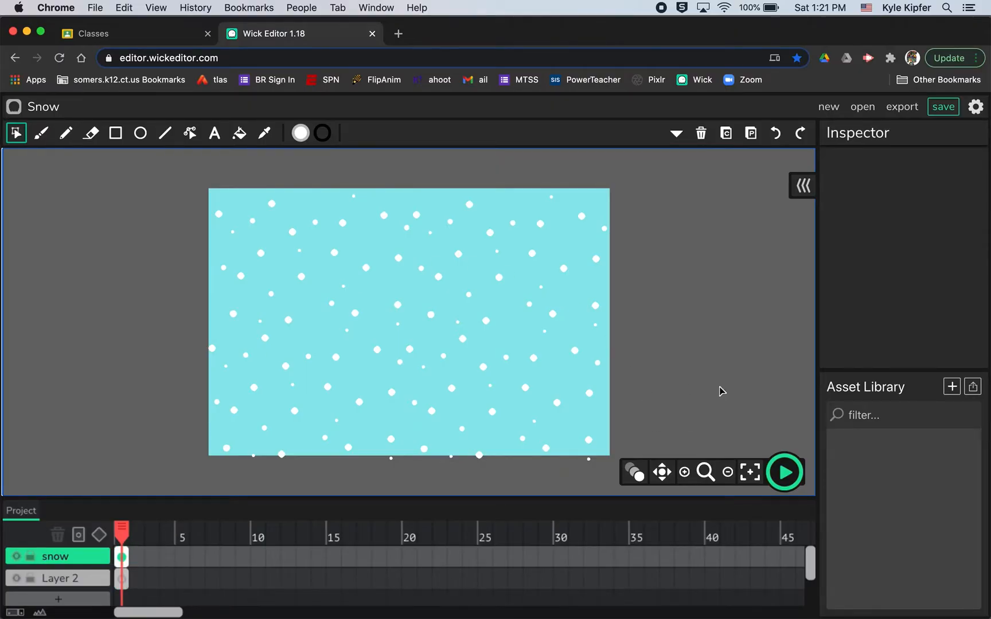
- Zoom out and select the entire snowflake field to copy above the stage
click(727, 472)
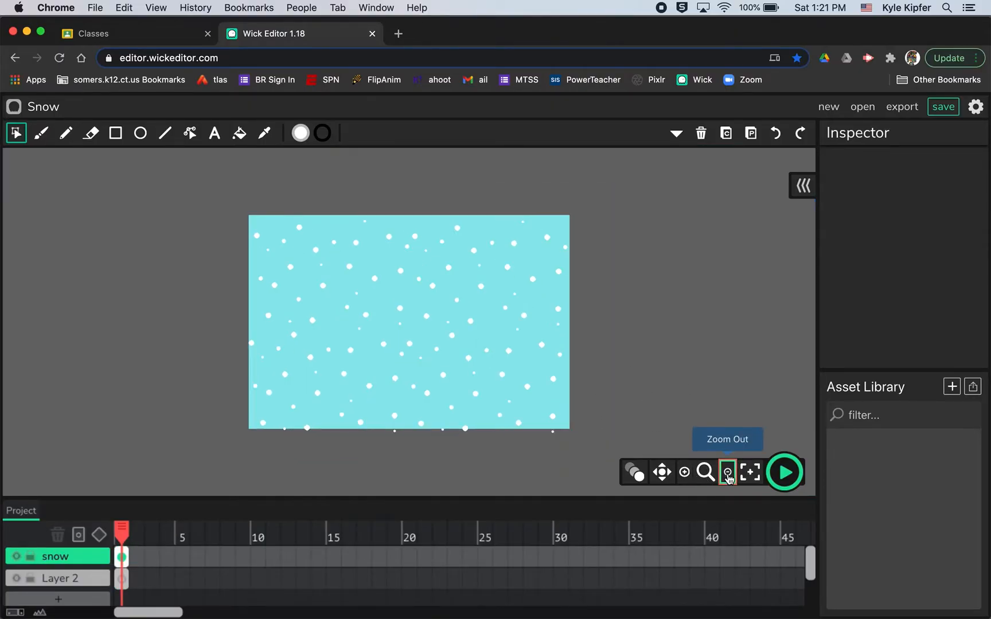
click(726, 473)
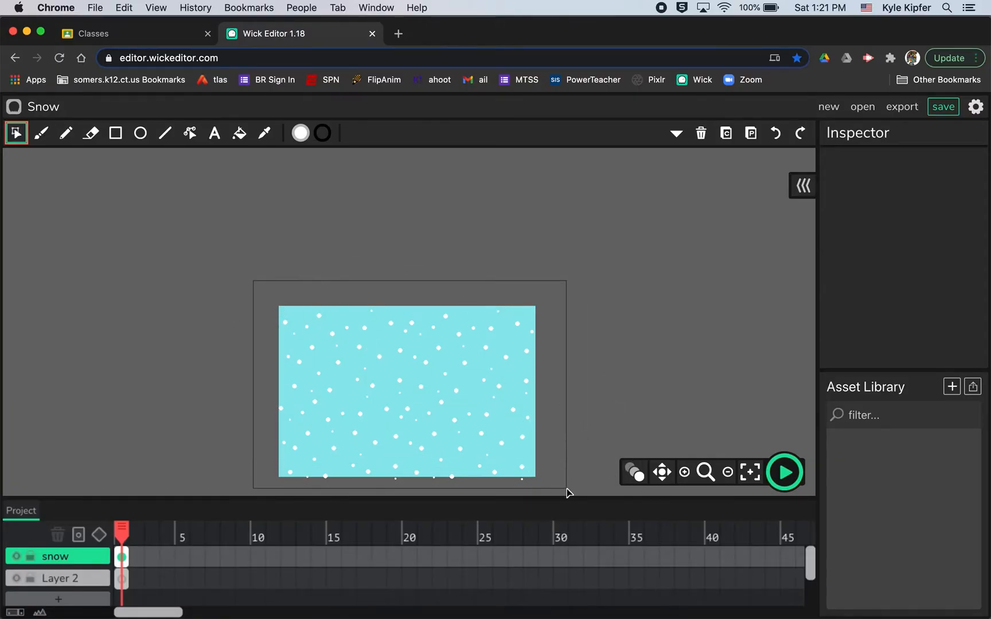
click(406, 392)
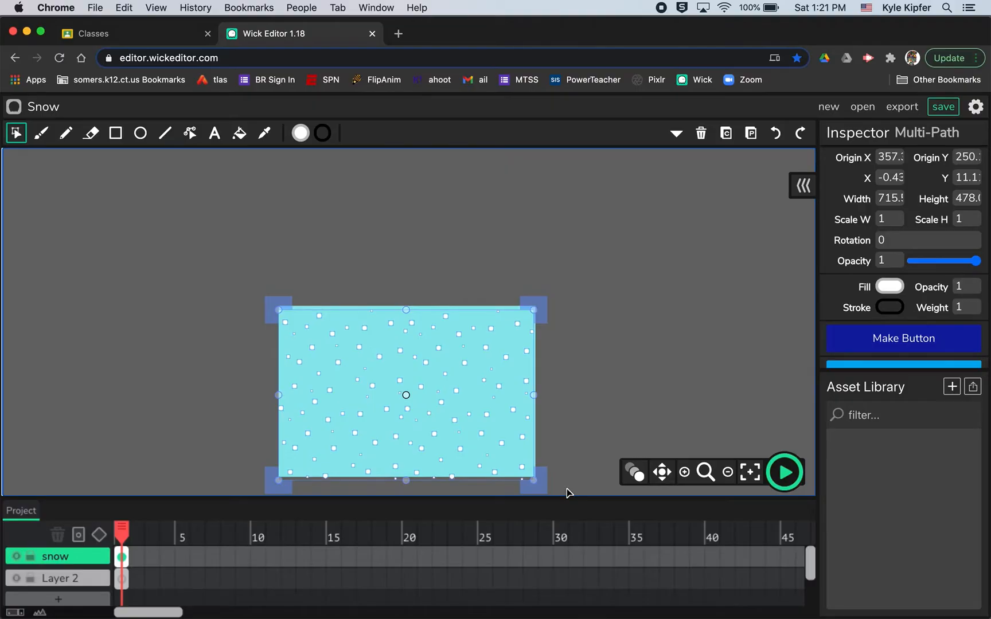
mouse_move(460, 188)
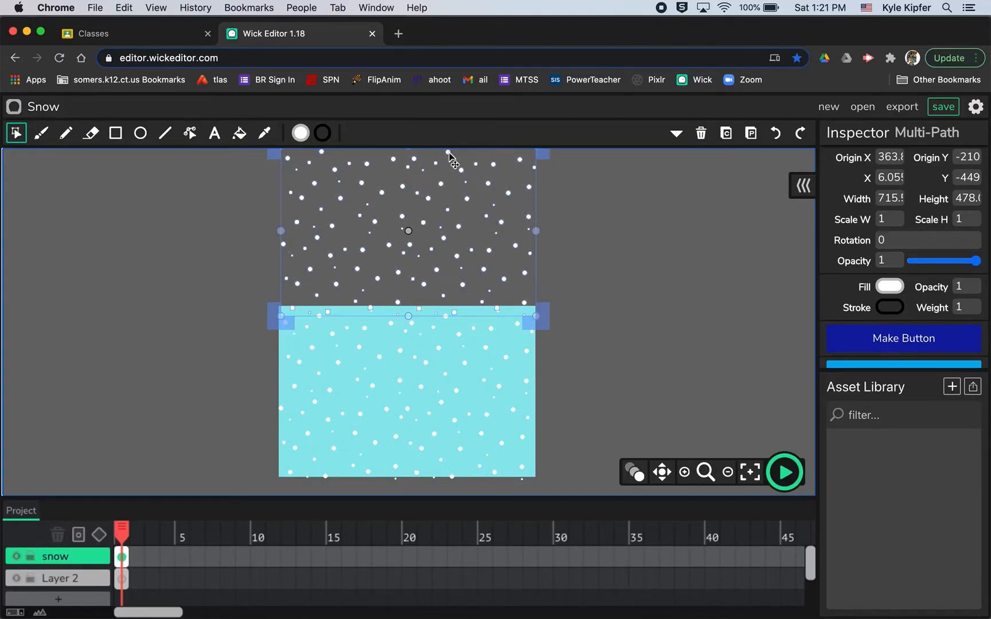
mouse_move(638, 311)
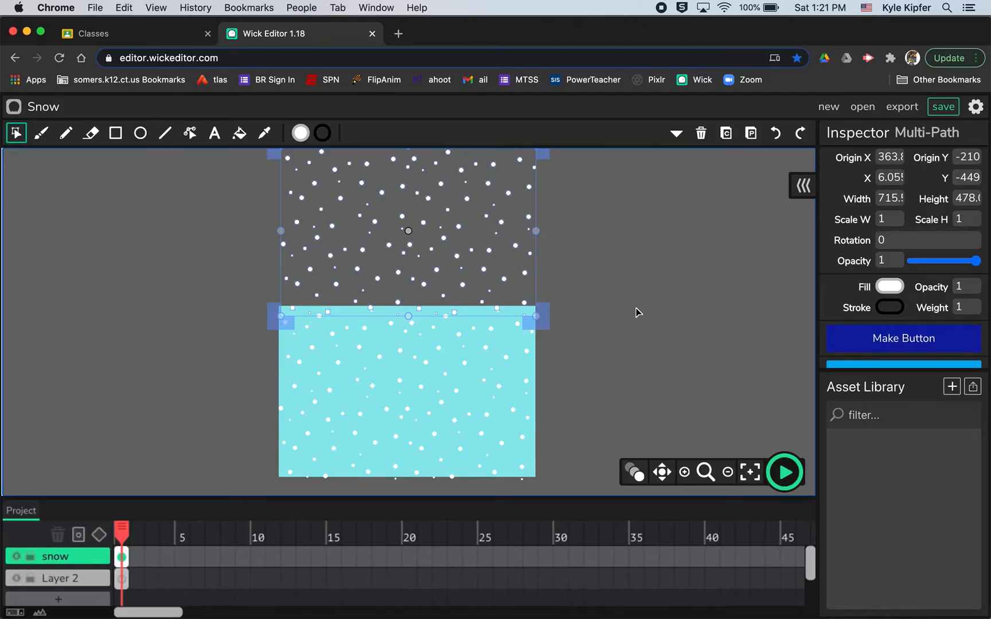
- Select both stacked snowflake fields and convert them into a clip
click(638, 312)
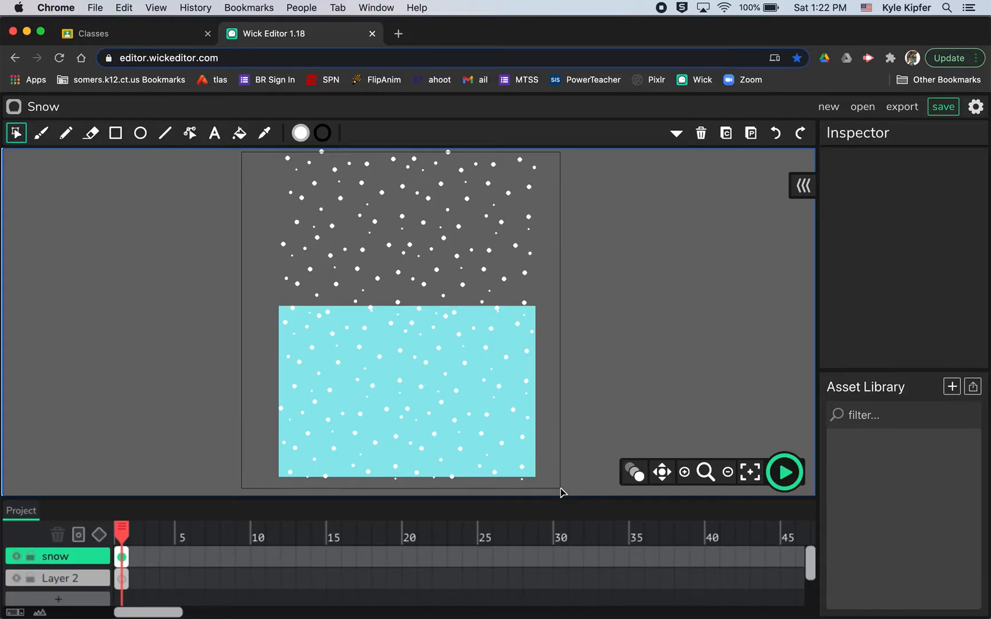
click(407, 314)
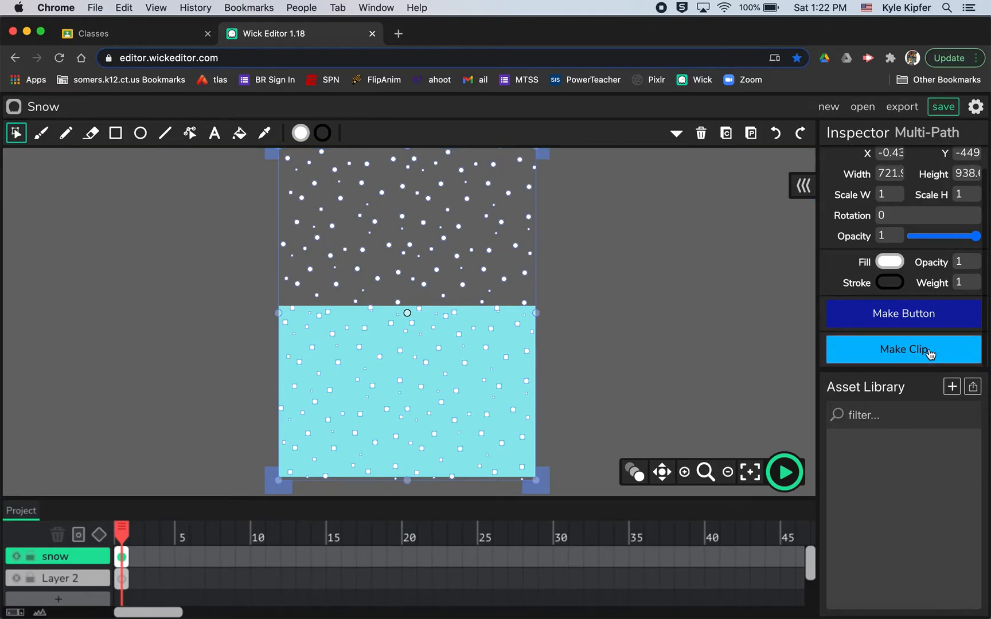
click(903, 349)
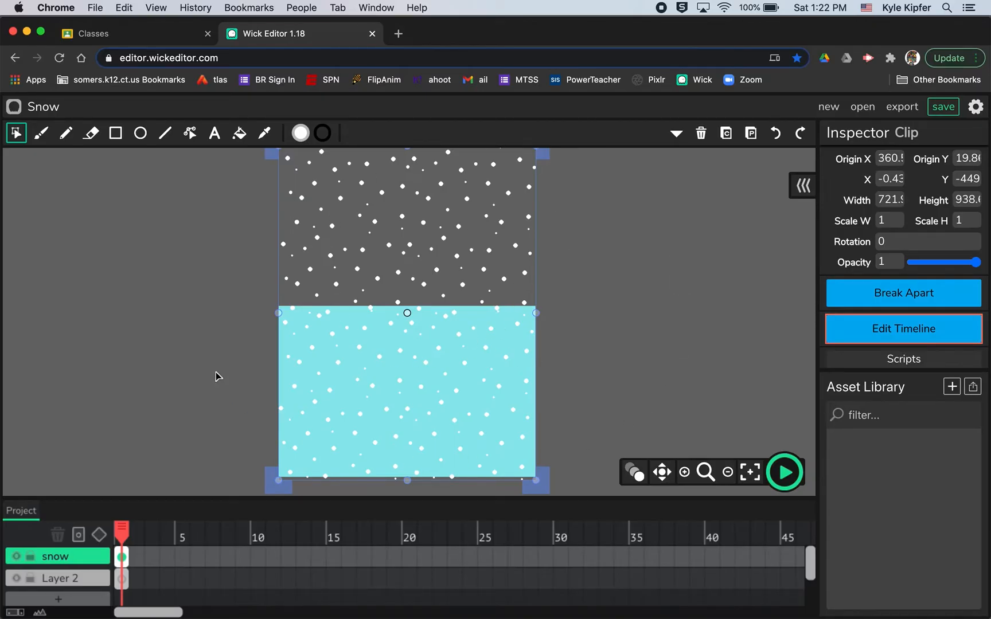
click(547, 346)
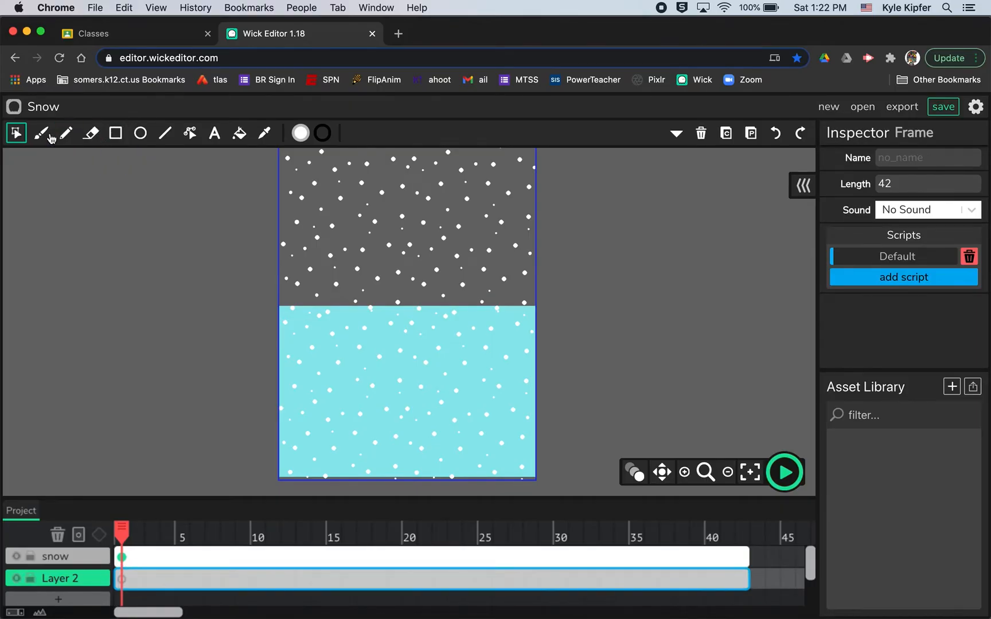
- Rename Layer 2 to 'ground' and fill its wavy hill outline white
click(41, 133)
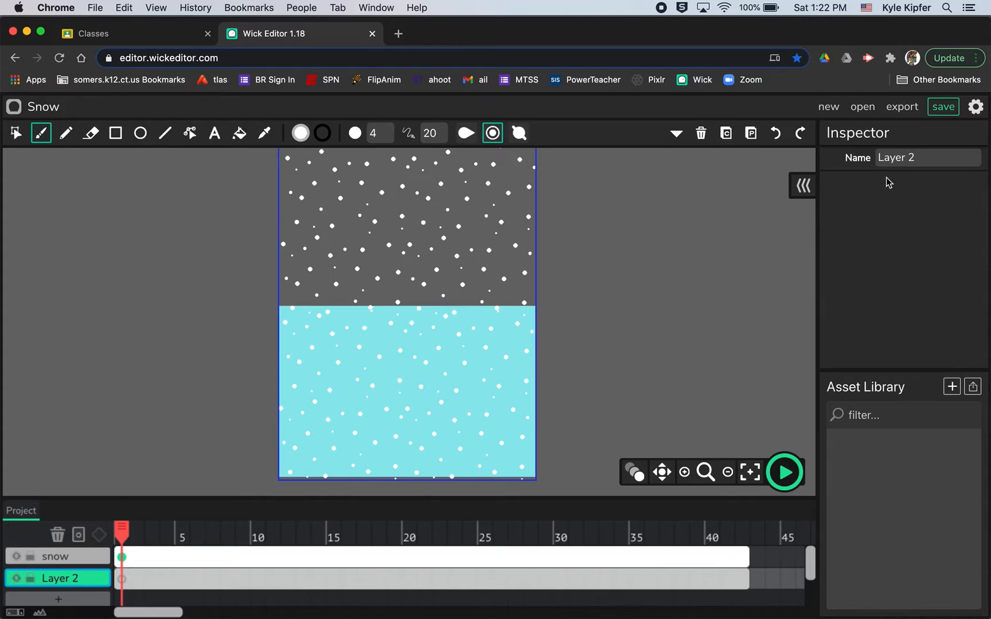
text(g)
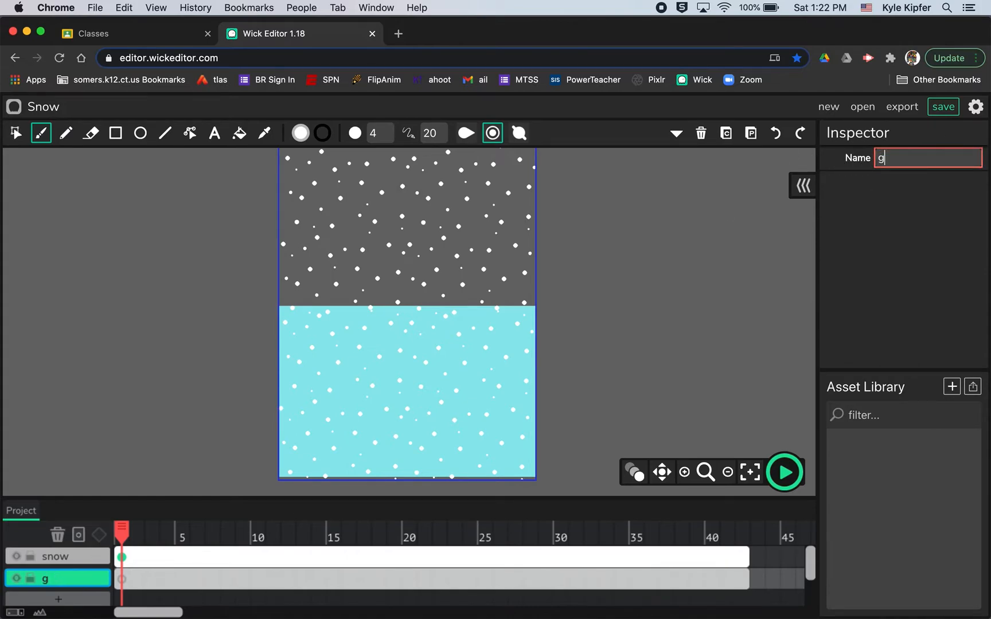
text(round)
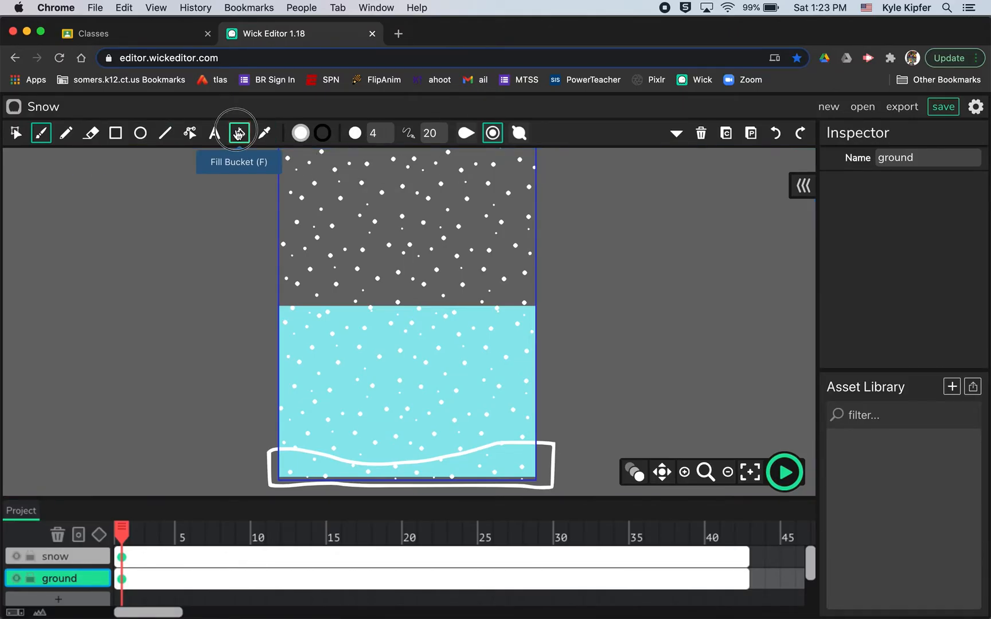
click(238, 133)
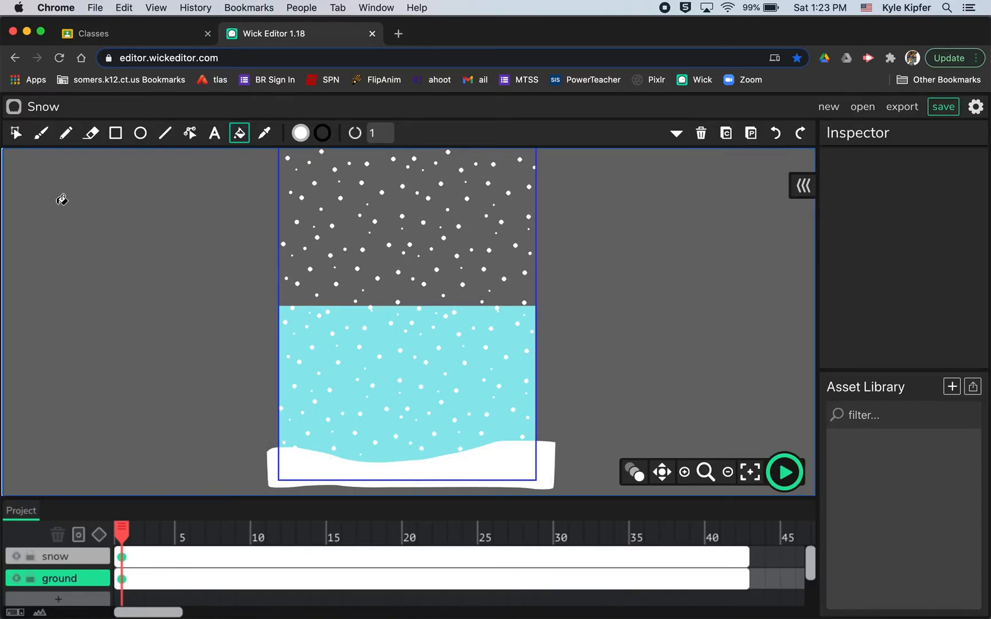
click(16, 132)
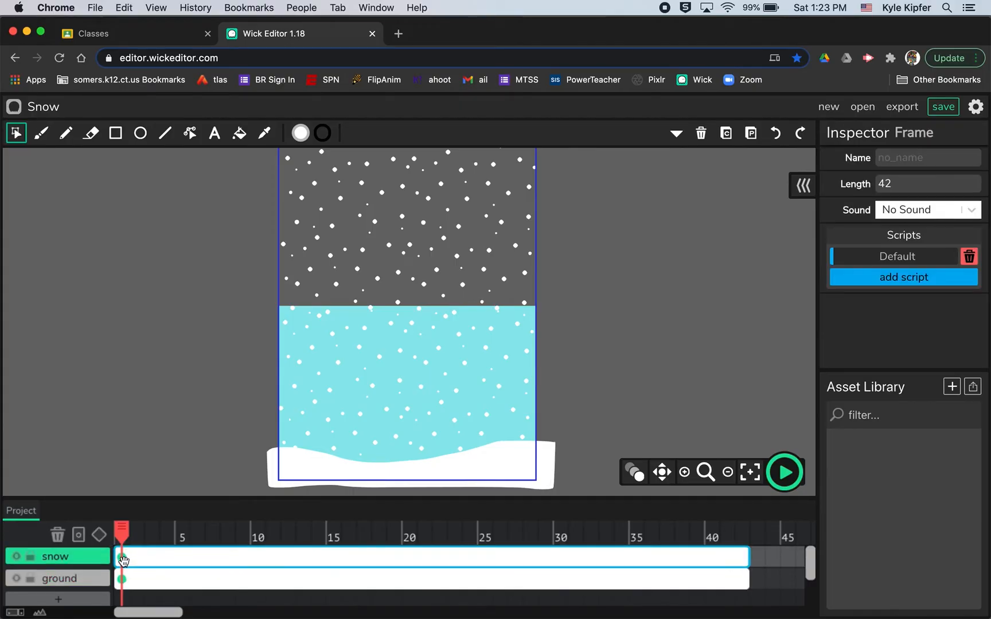
mouse_move(368, 386)
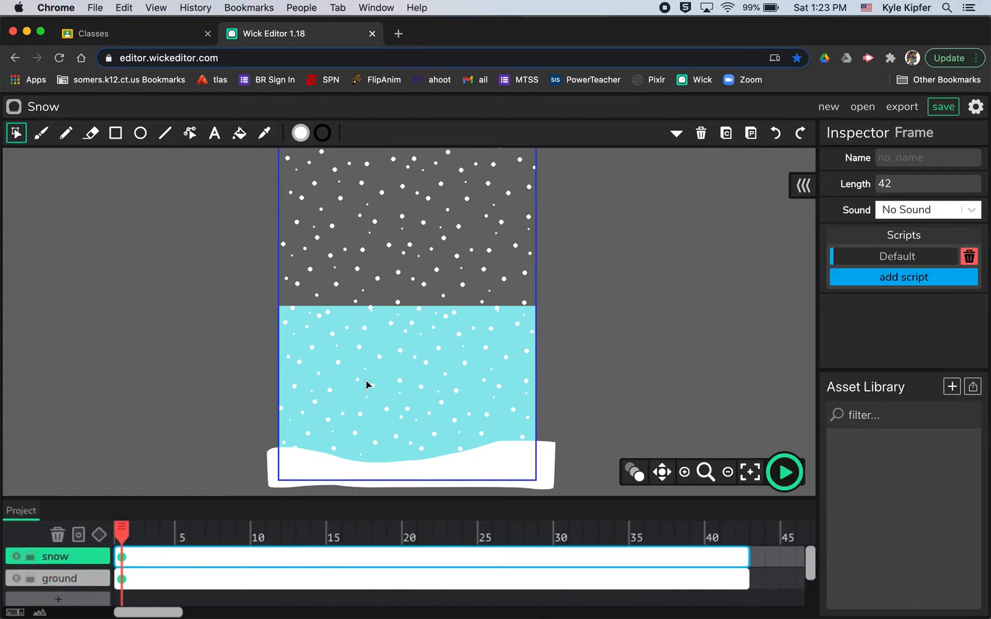
mouse_move(452, 329)
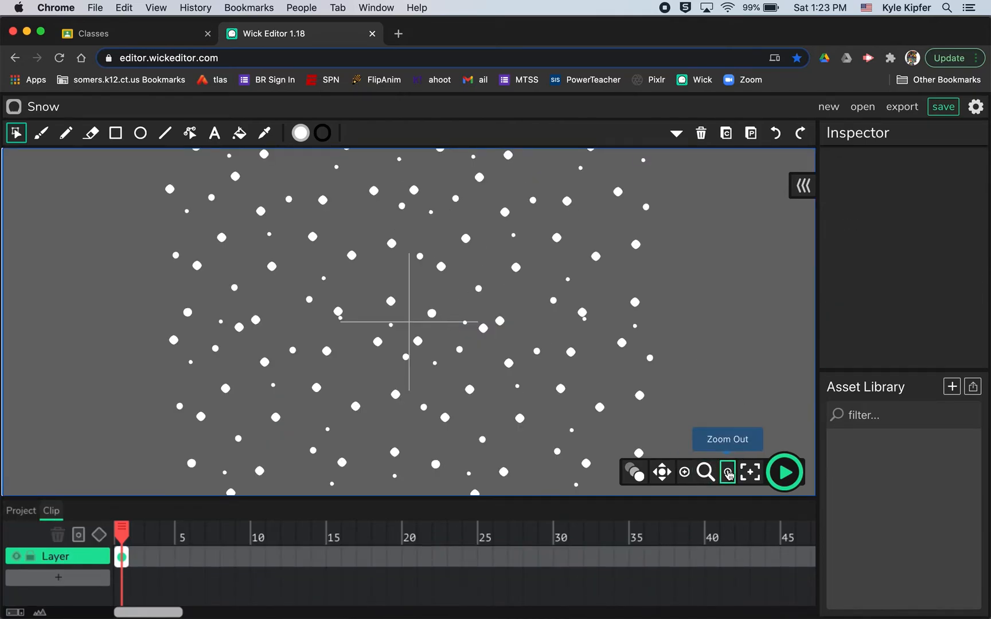
- Zoom out over the snowflake clip, then return to the main project timeline
click(727, 472)
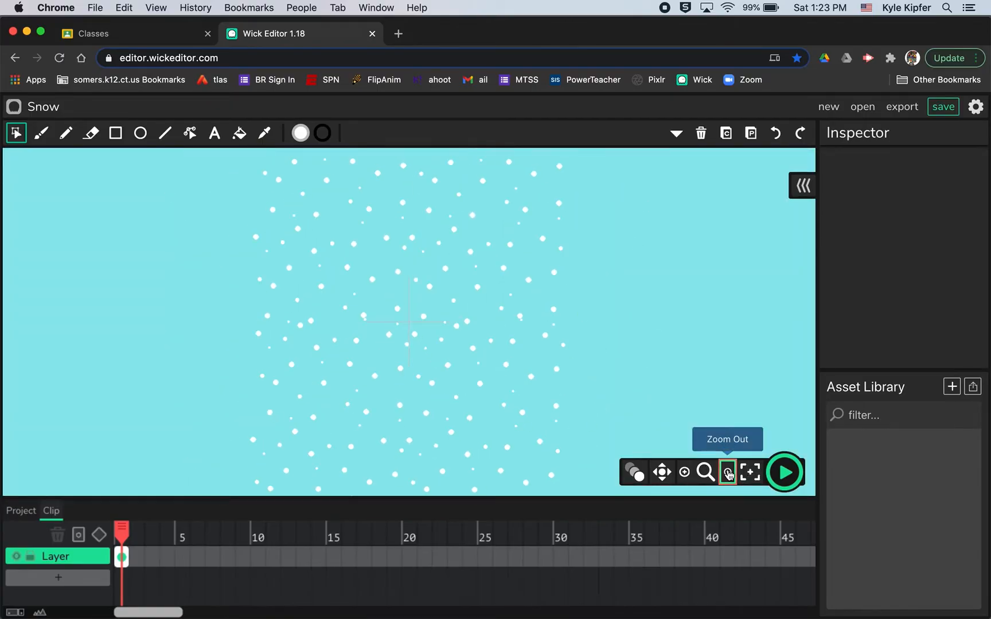
click(728, 472)
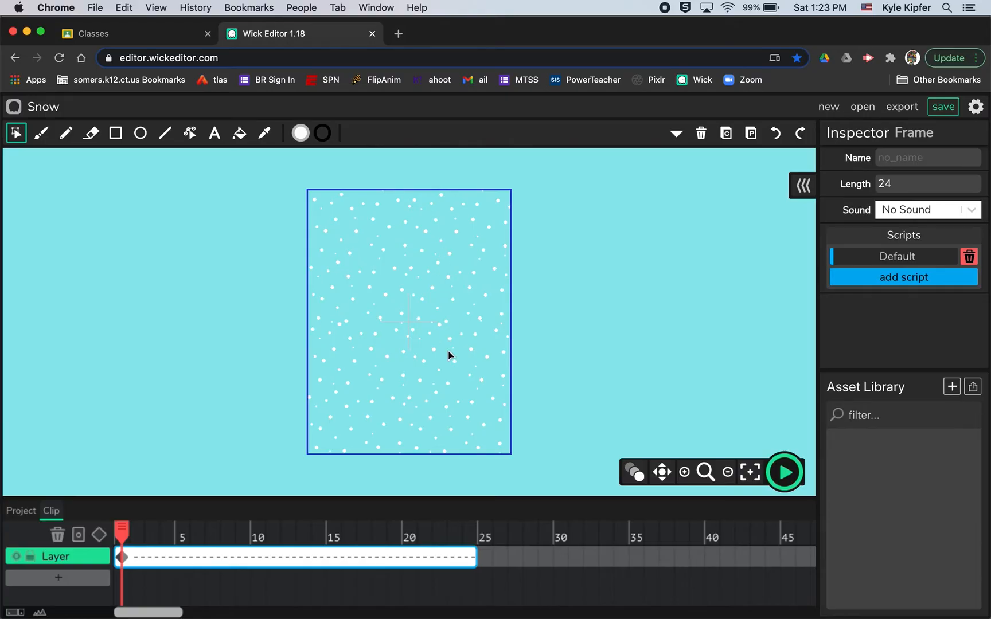
mouse_move(426, 327)
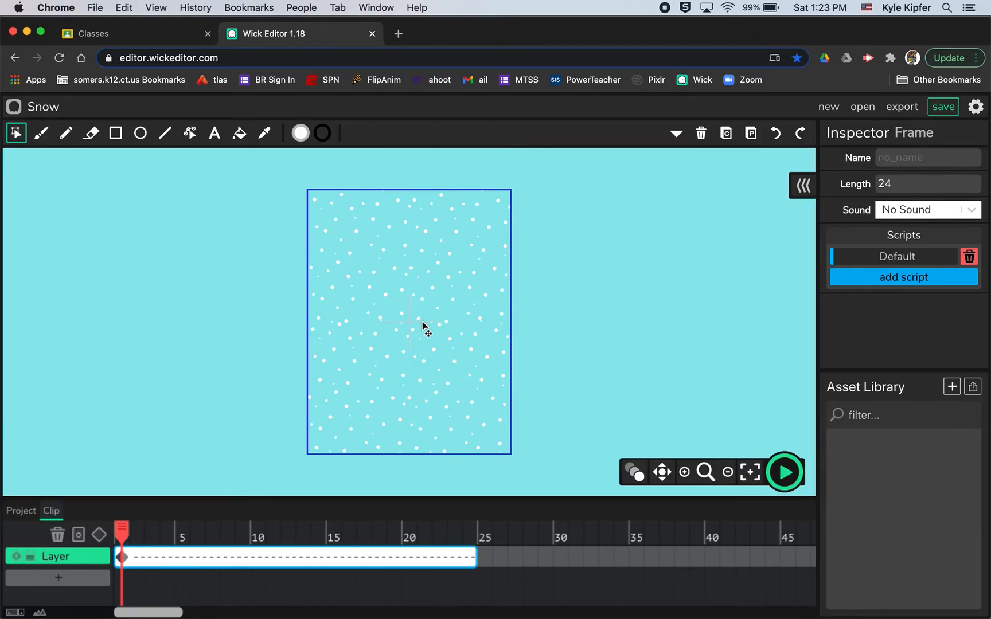
mouse_move(419, 197)
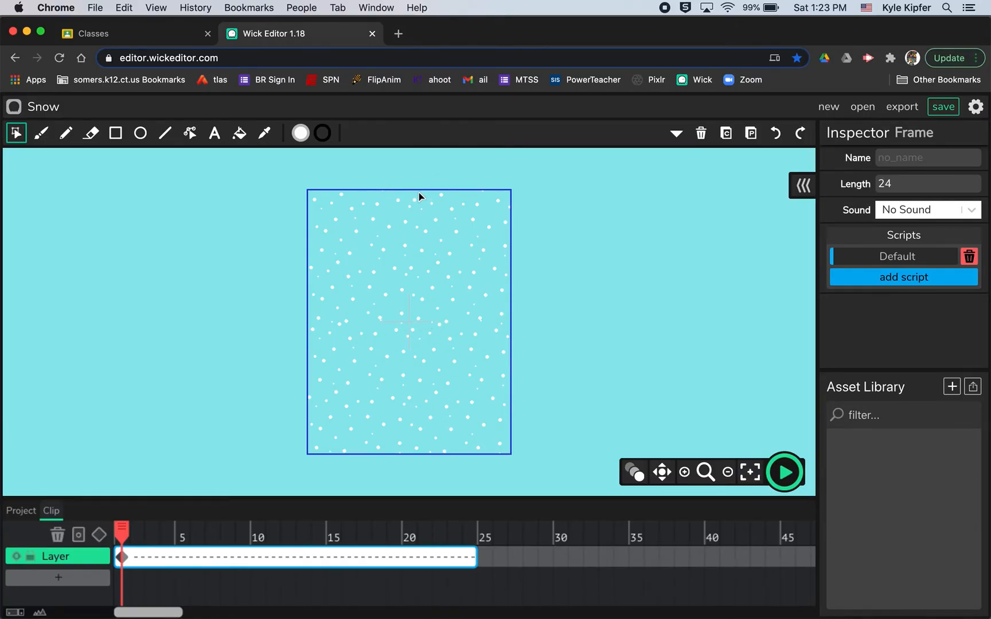
mouse_move(438, 332)
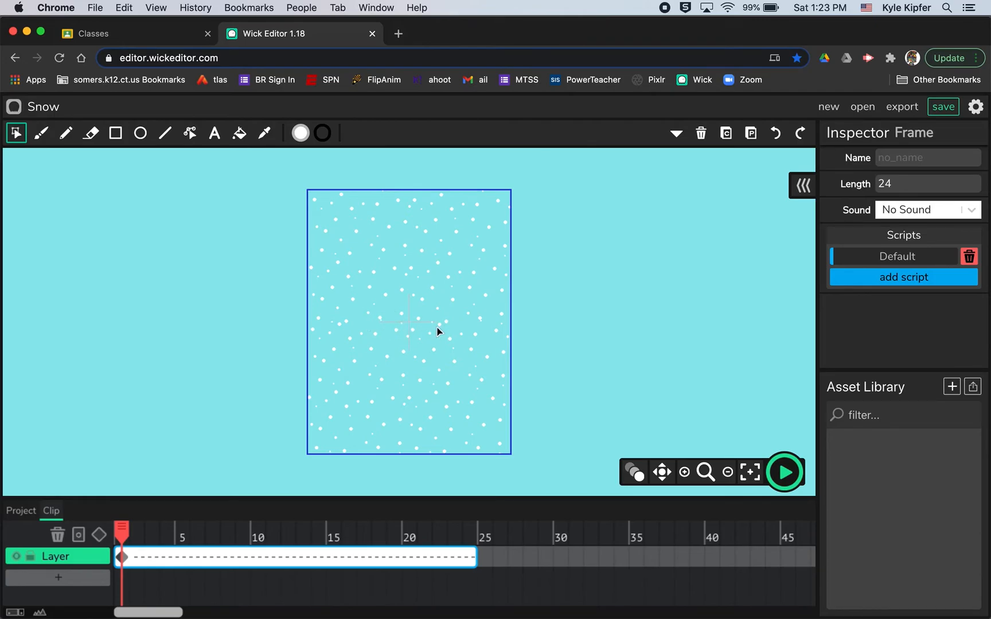
mouse_move(442, 201)
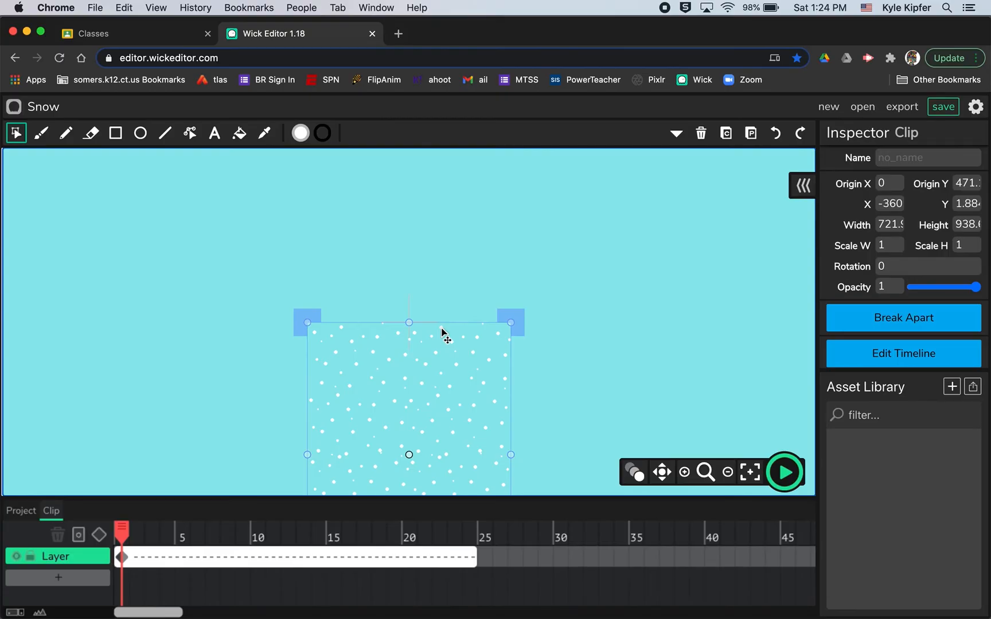
mouse_move(775, 418)
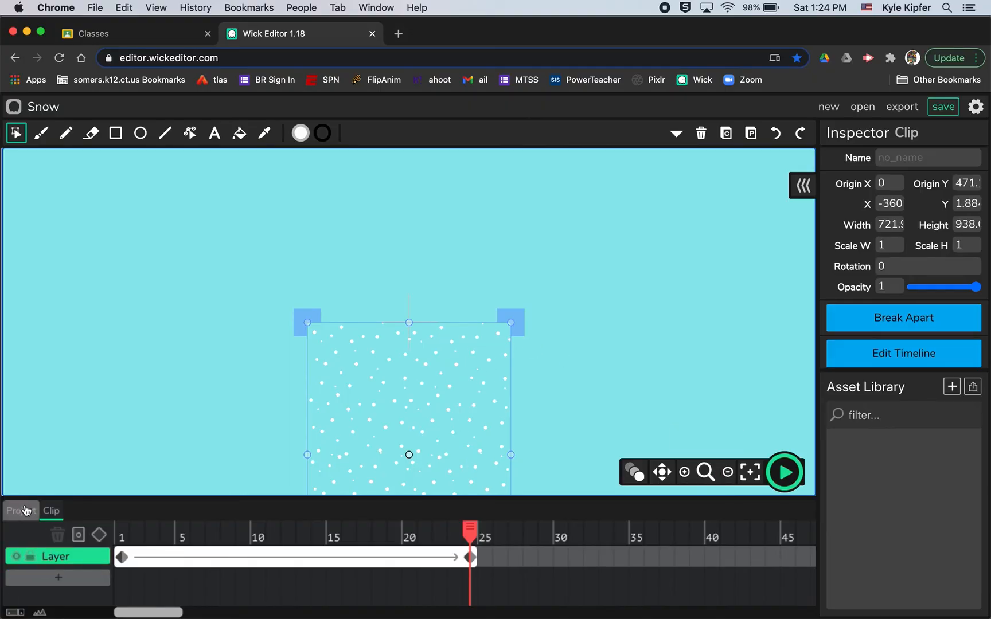
click(784, 472)
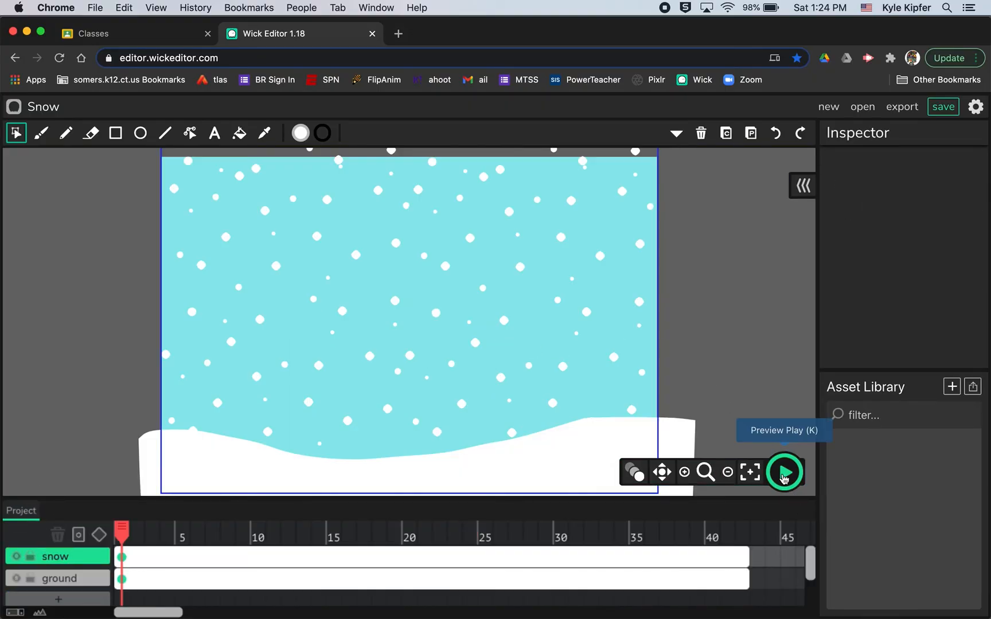
- Preview the snowfall, then preview it again after extending both layers to 48 frames
click(784, 472)
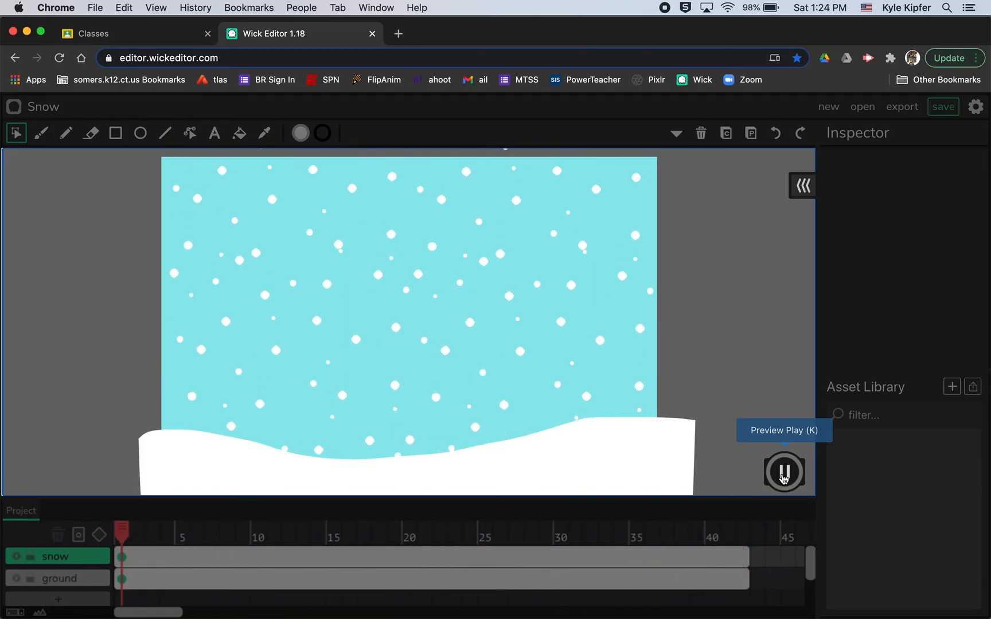
click(783, 472)
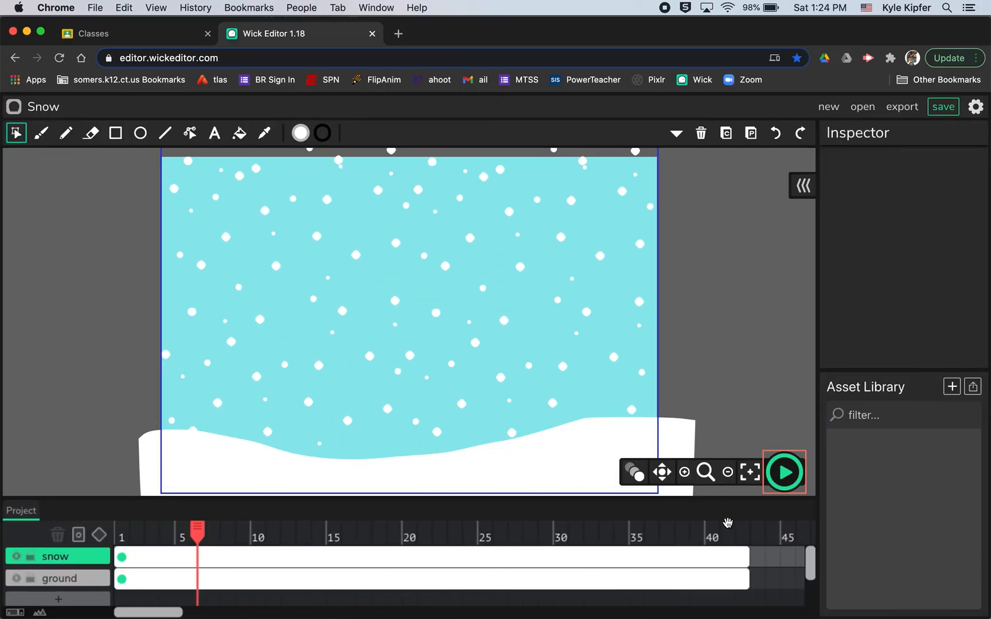
mouse_move(756, 262)
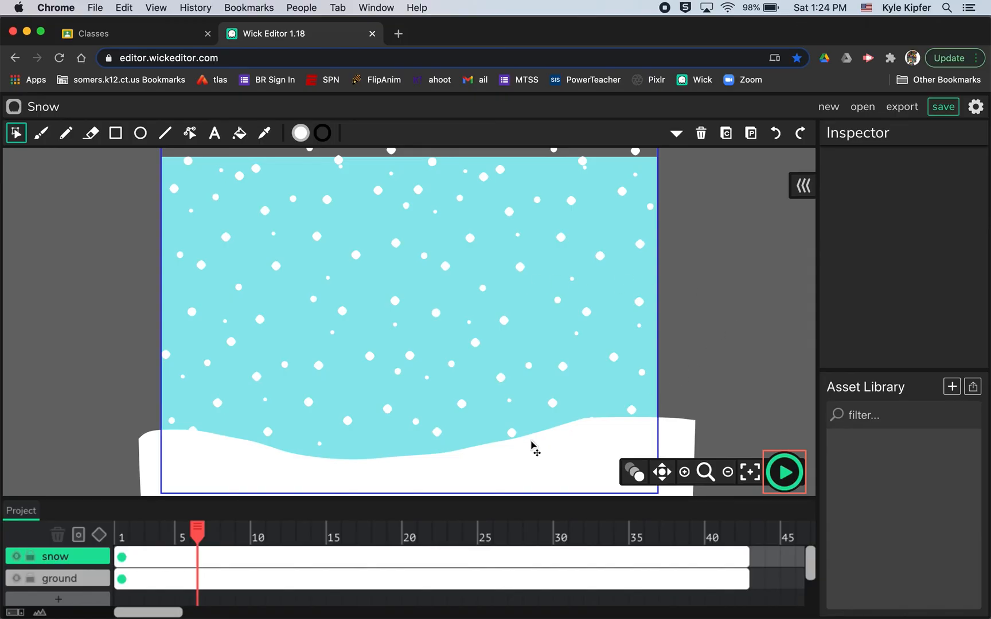
mouse_move(597, 504)
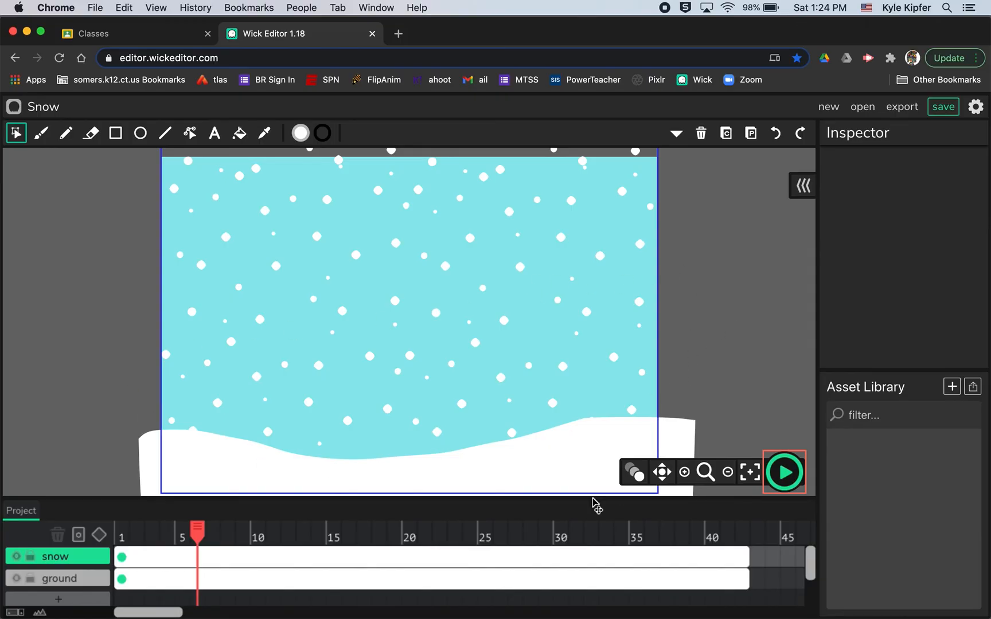
mouse_move(837, 574)
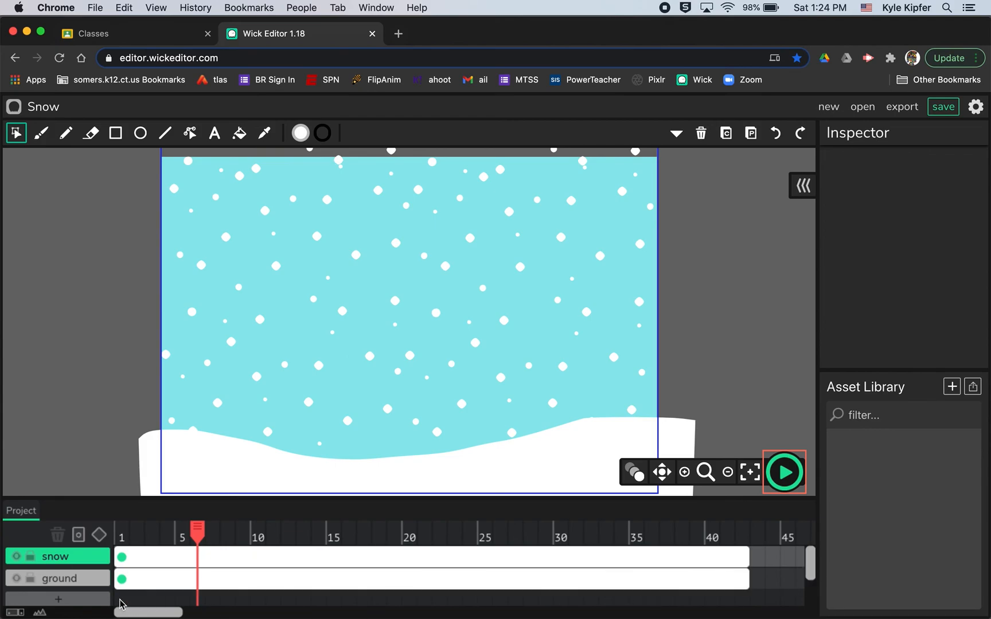
mouse_move(36, 596)
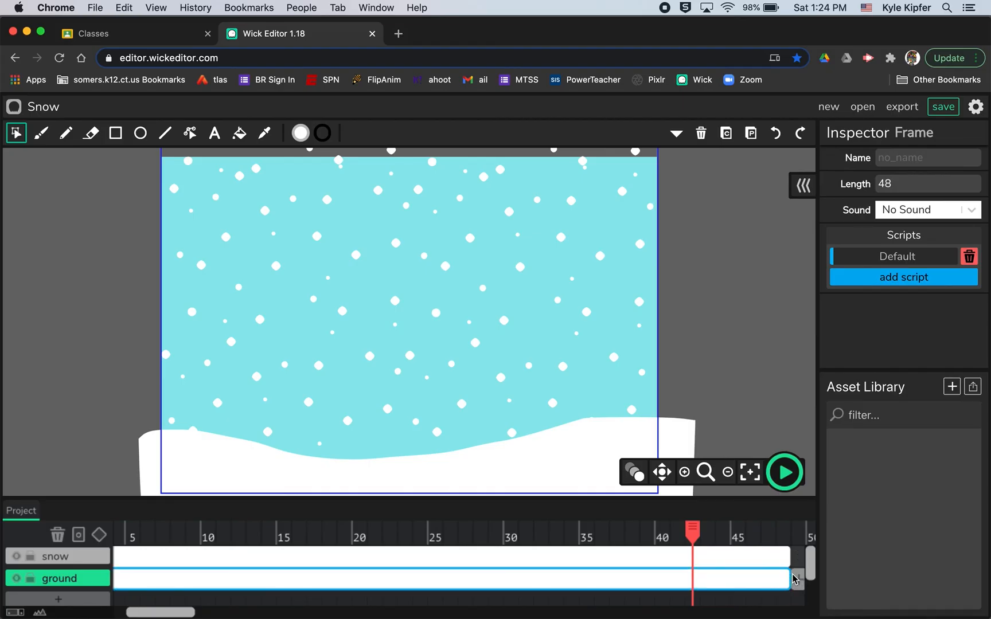
mouse_move(785, 472)
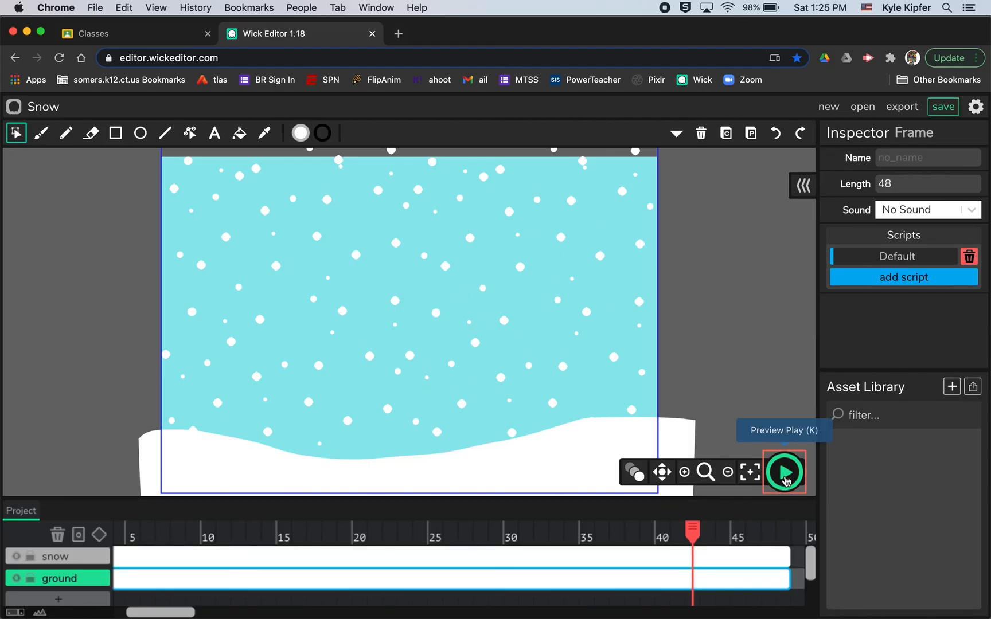
click(784, 472)
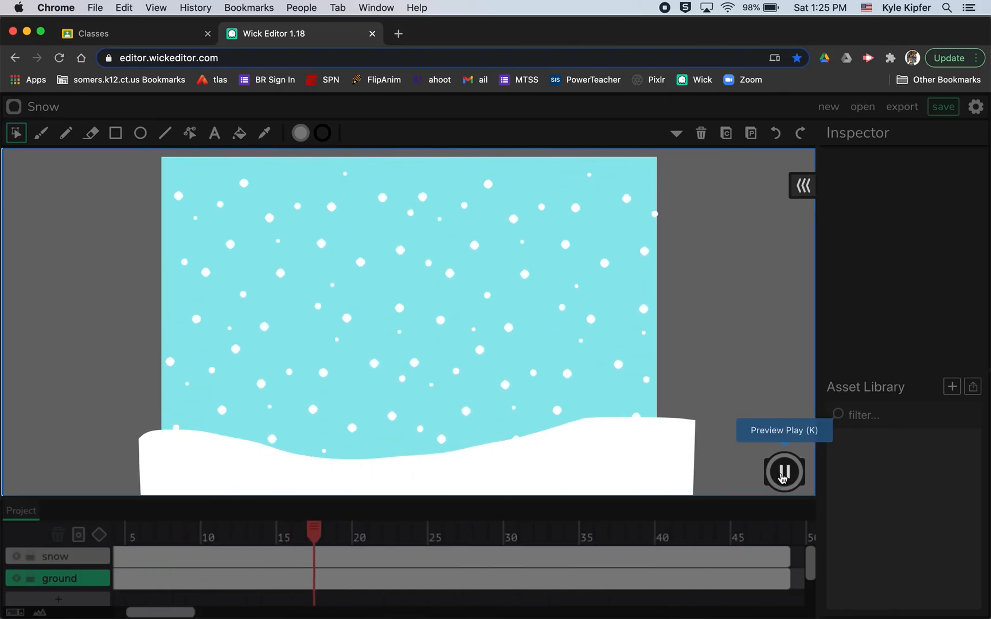
click(783, 472)
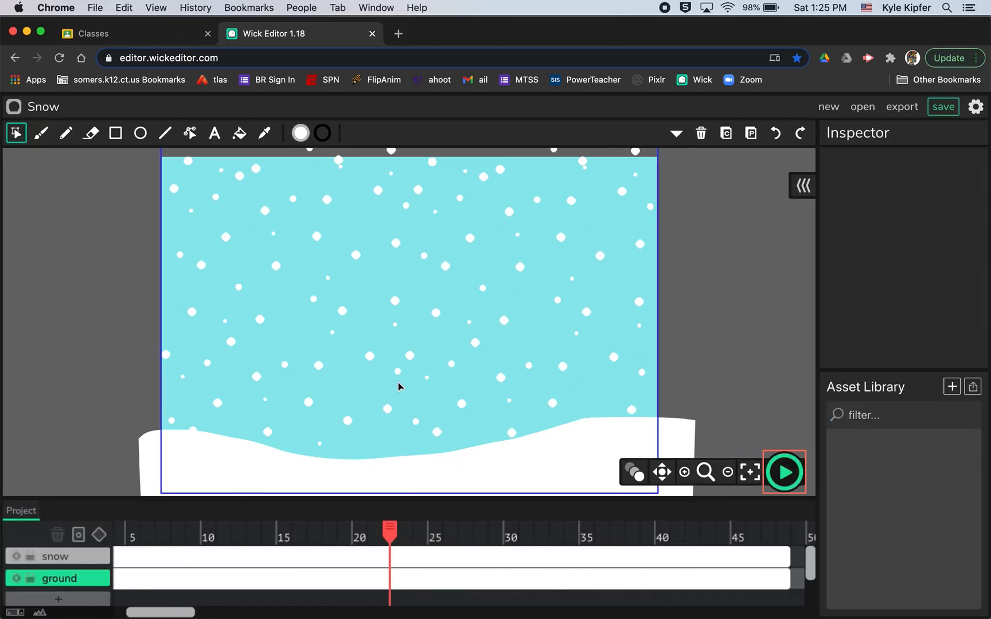